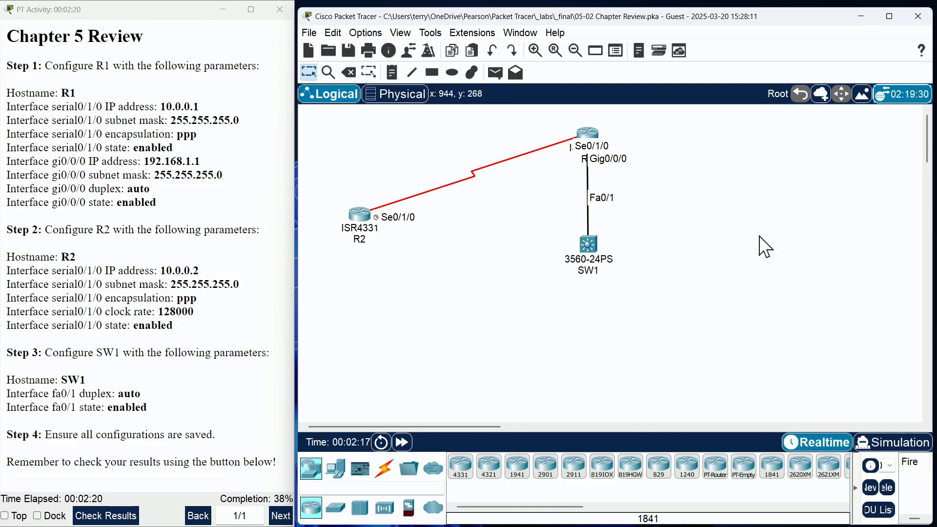
Zoom in on the topology and drag the R2 router higher in the layout.
click(535, 51)
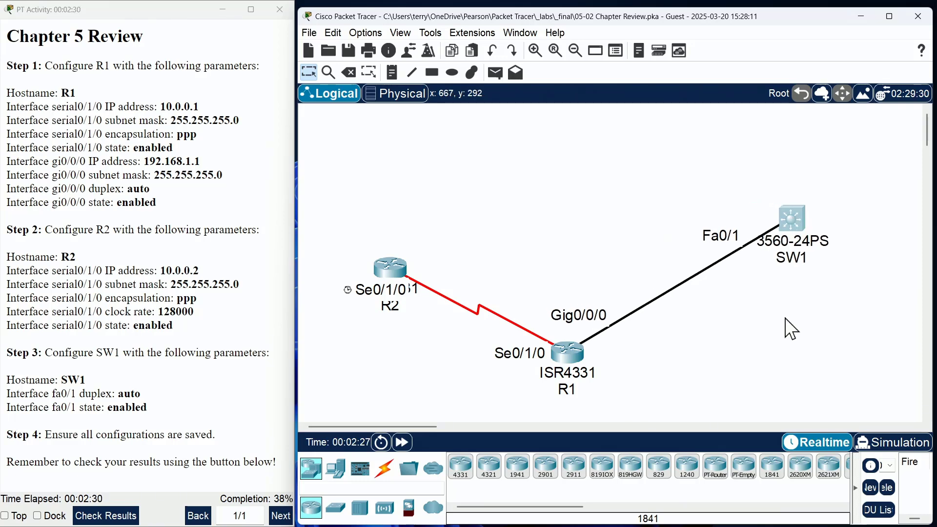
drag(389, 277, 376, 203)
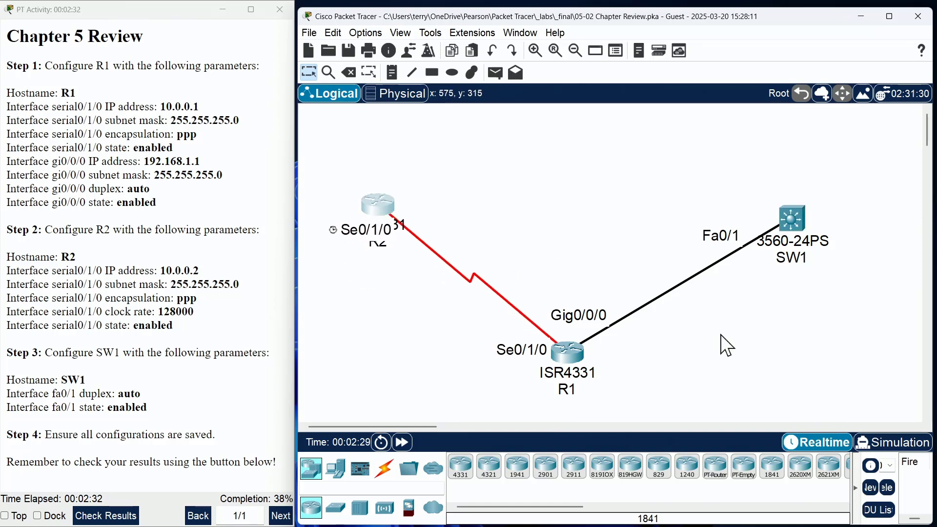
mouse_move(192, 195)
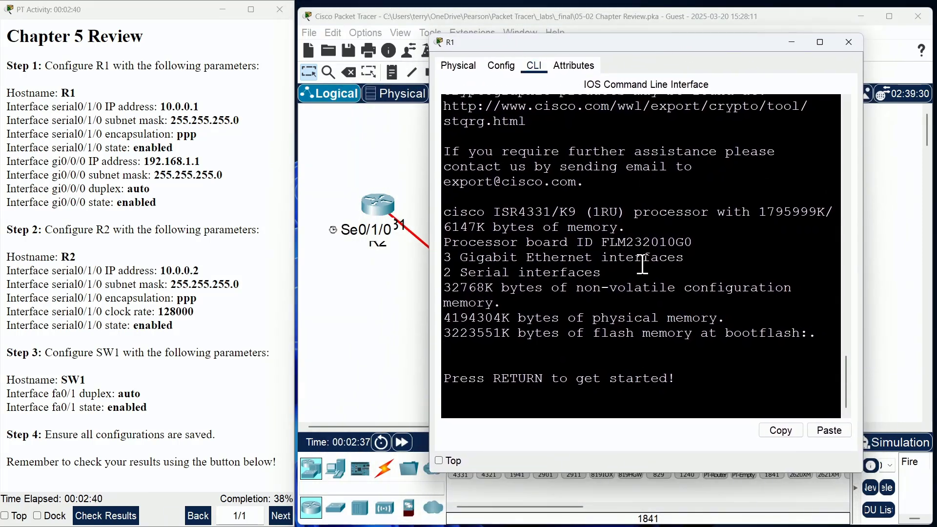
On R1's CLI, enter privileged mode, set hostname R1, and select interface Serial0/1/0.
text(en)
text(conf t)
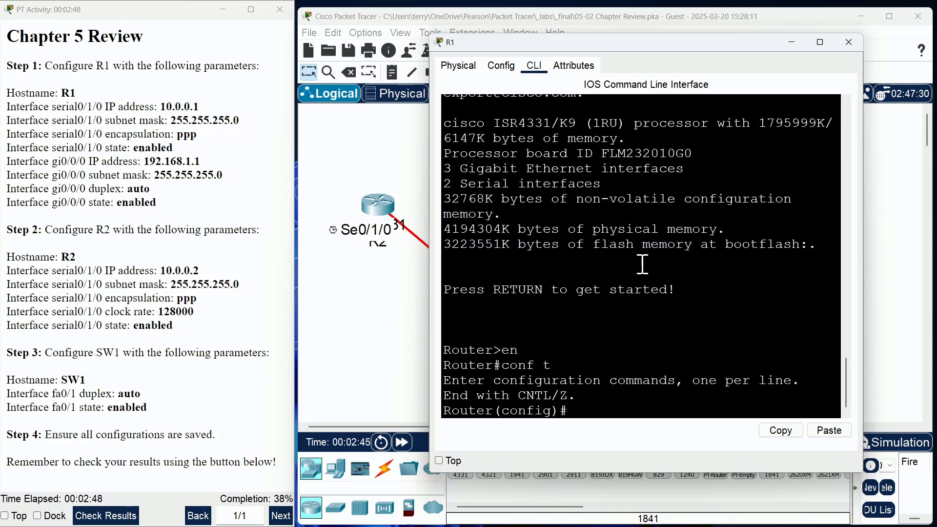
text(host)
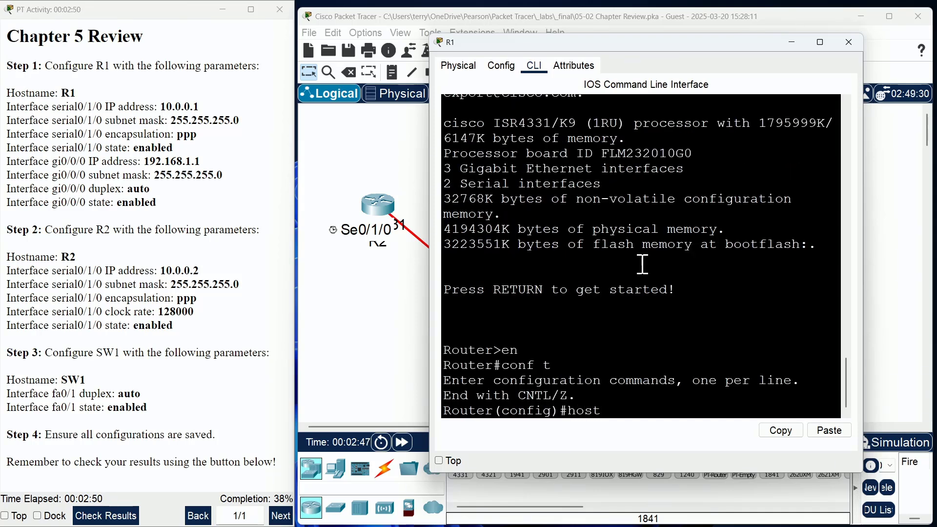
text(R1)
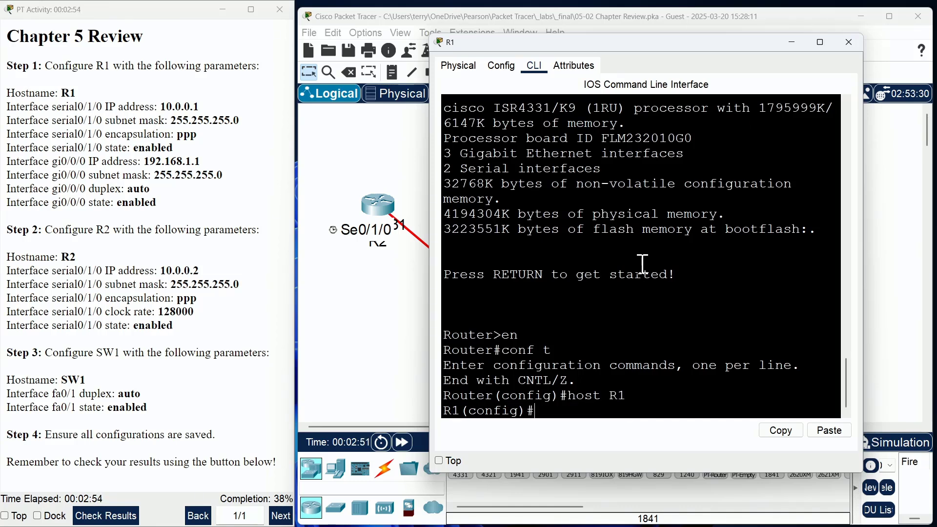
text(int)
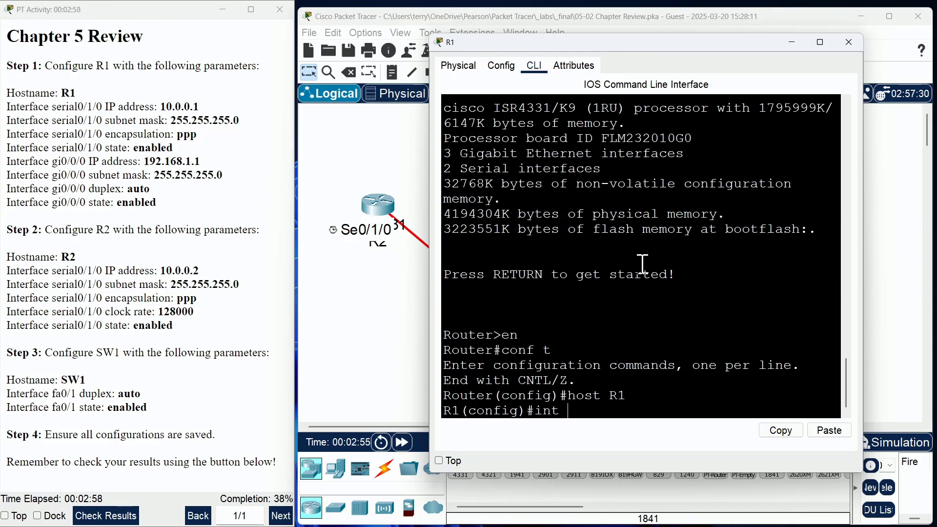
text(s0/1/0)
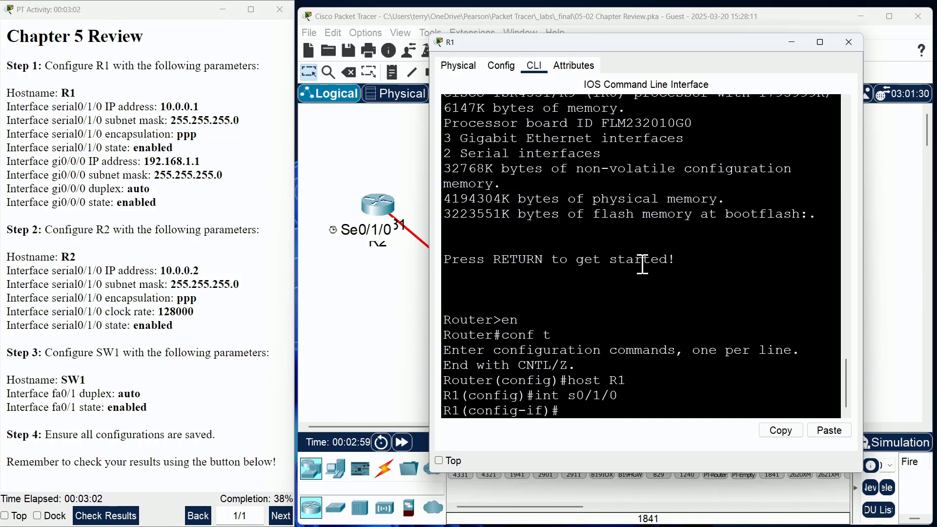
mouse_move(859, 261)
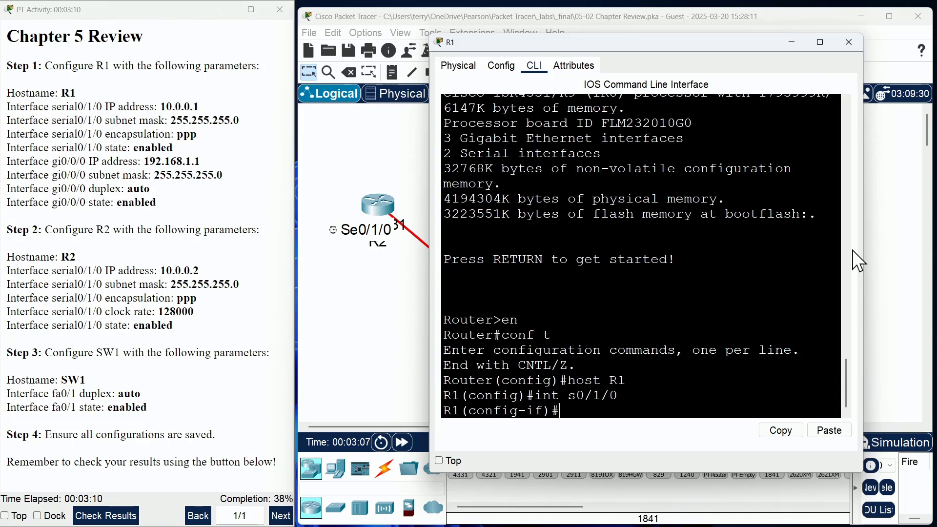
Assign Serial0/1/0 10.0.0.1 255.255.255.0, set PPP encapsulation, and issue no shutdown.
text(ip address)
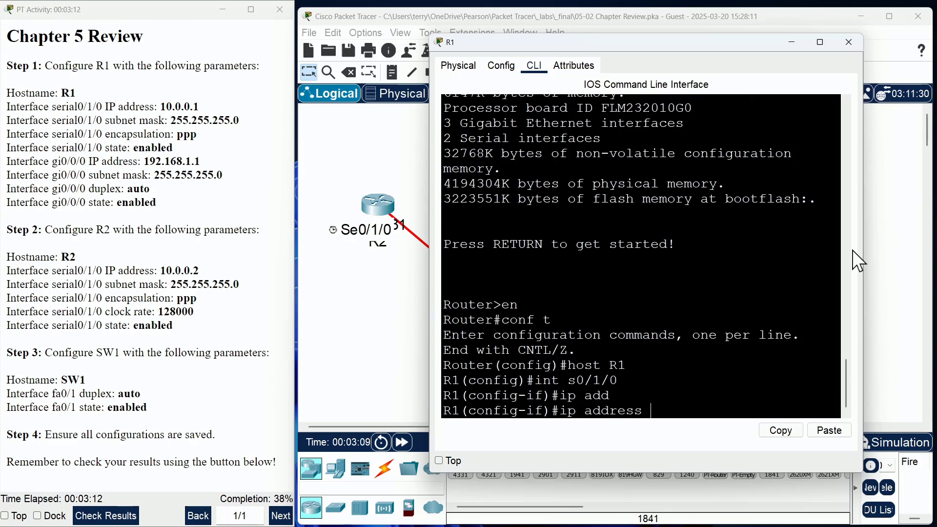
text(10.)
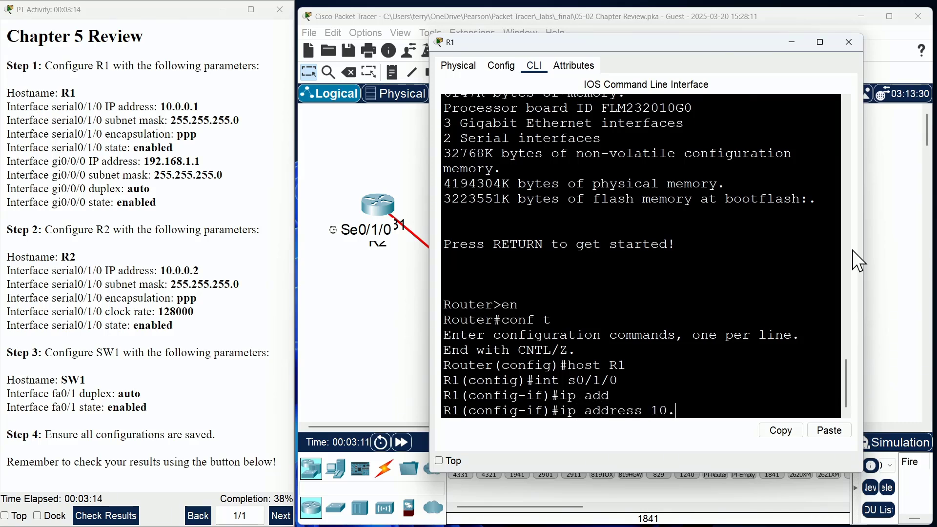
text(0.0.`)
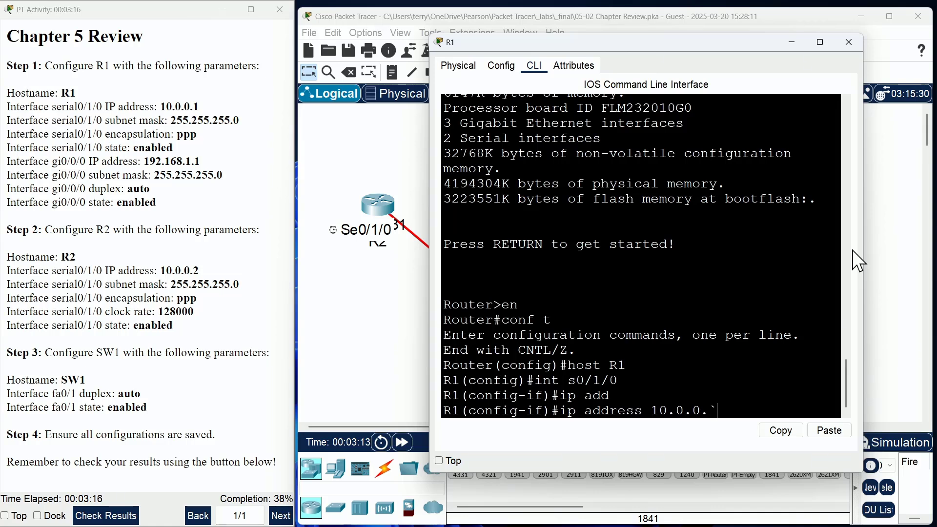
text(1)
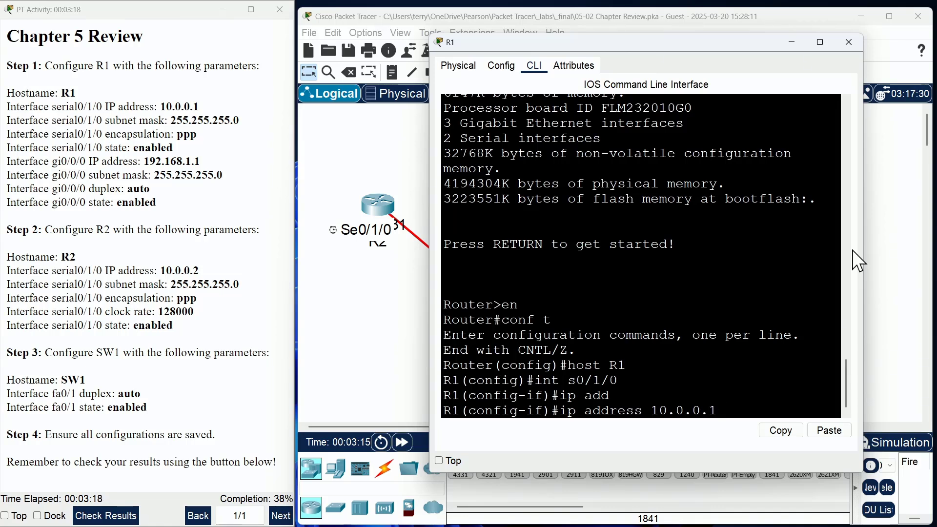
text(255.255.255.0)
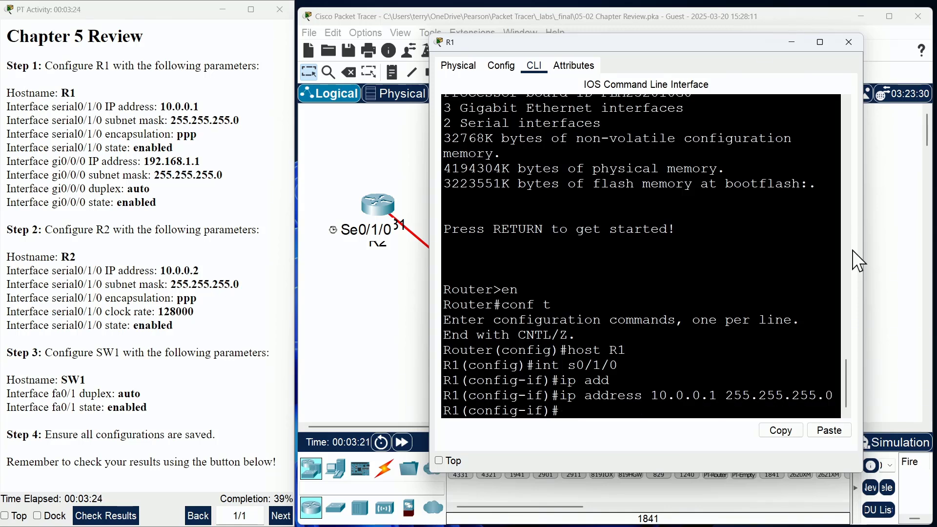
text(encap)
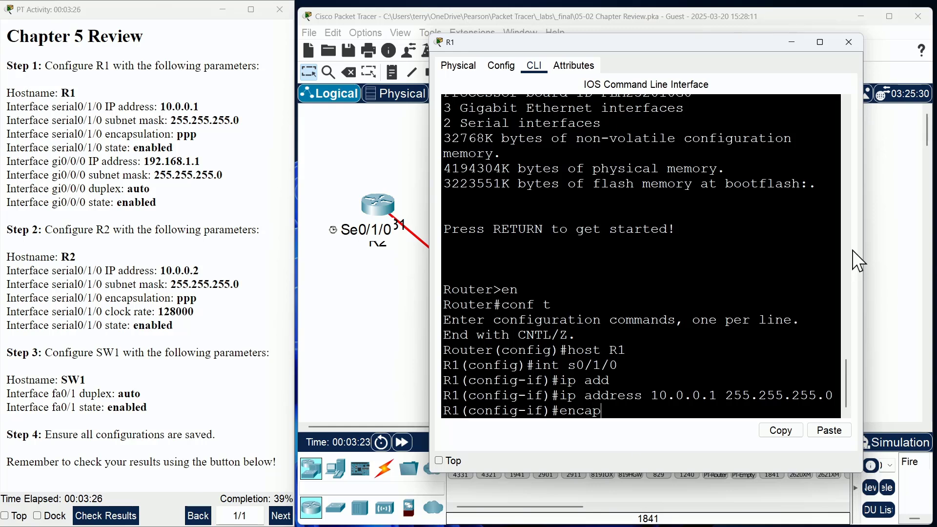
text(ppp)
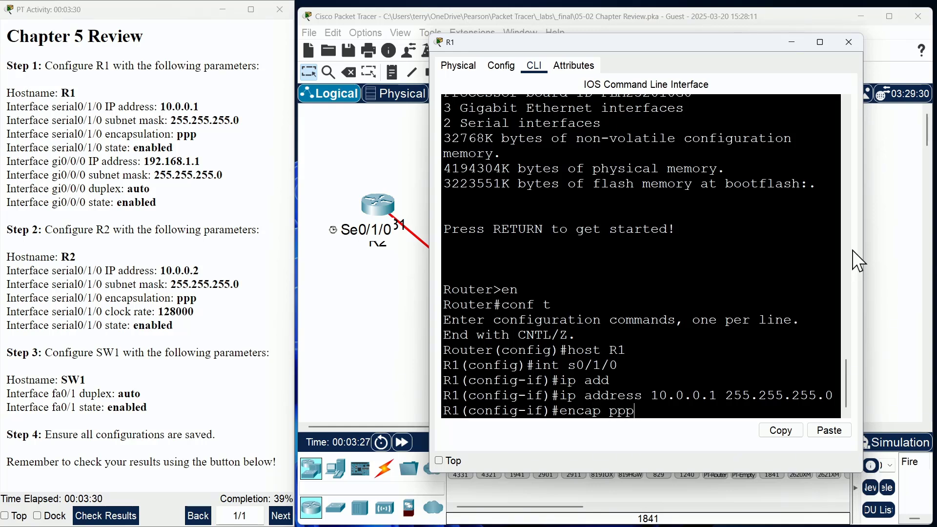
text(no)
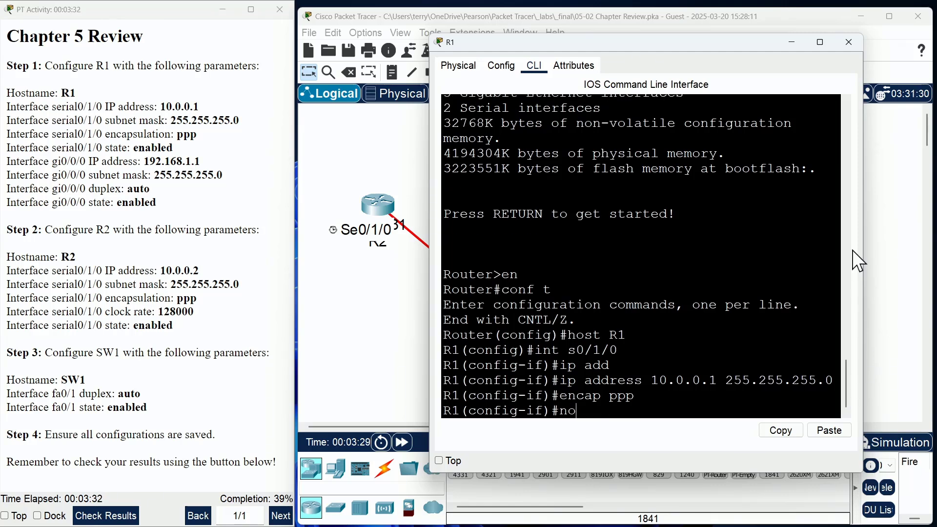
text(shut)
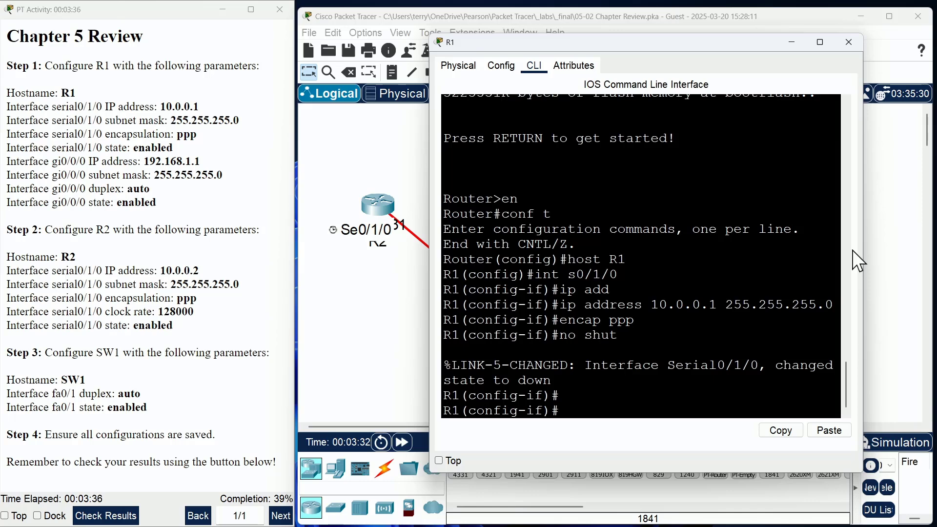
mouse_move(637, 346)
text(show ip int br)
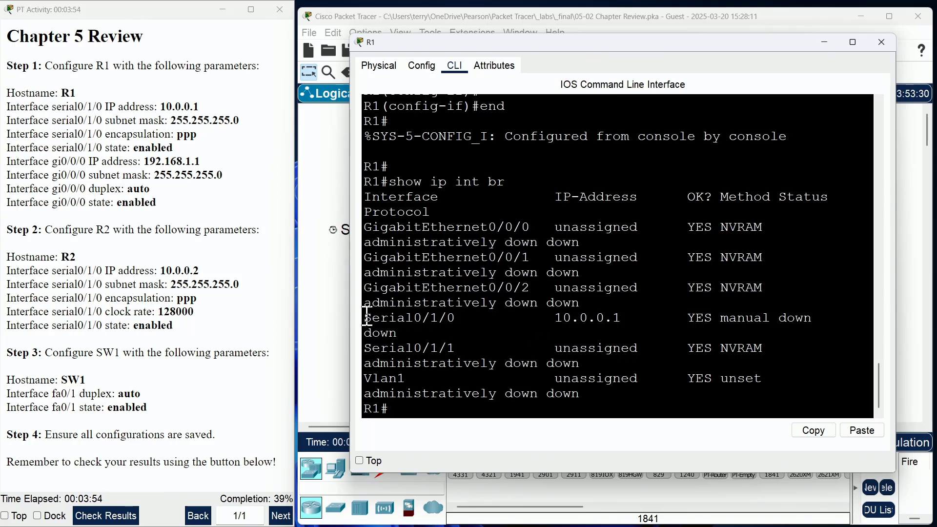
Widen the R1 console window to fit the show ip interface brief table.
drag(364, 317, 574, 317)
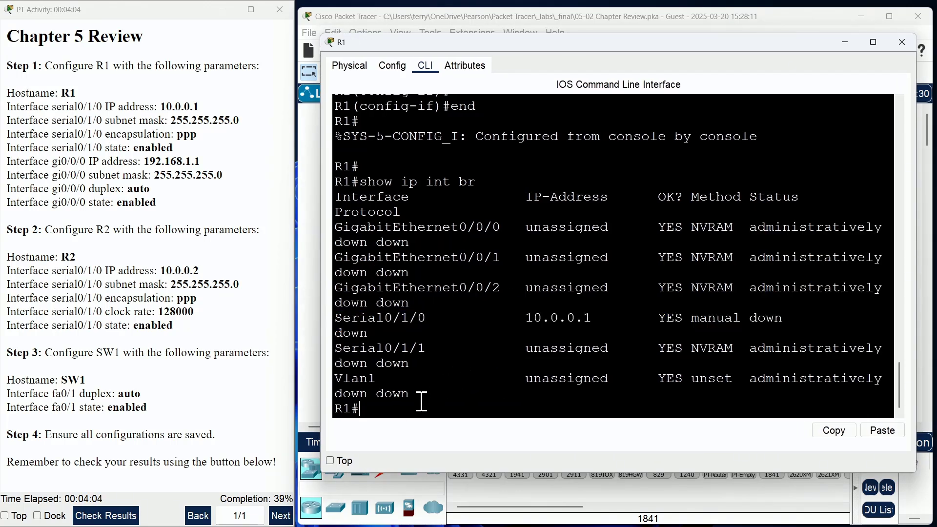
mouse_move(451, 389)
text(int g)
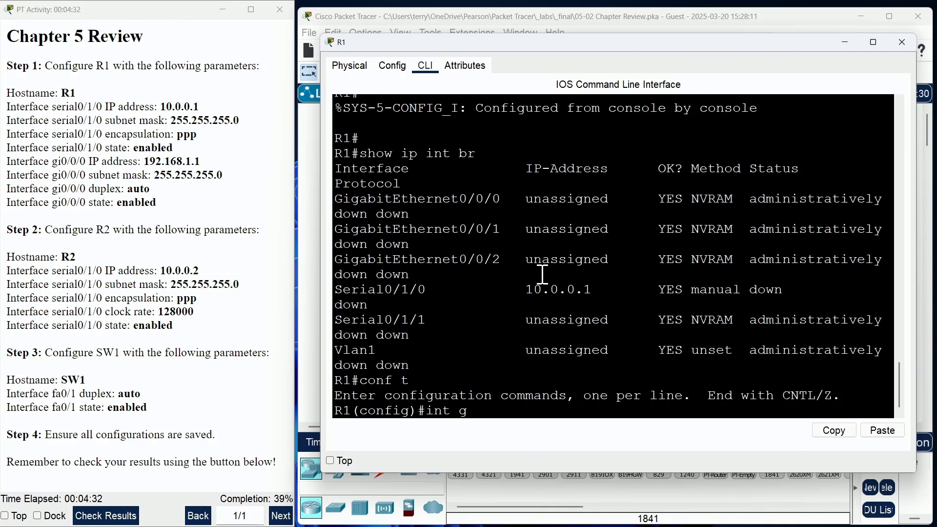
Assign gi0/0/0 the address 192.168.1.1 with mask 255.255.255.0.
text(i0/0/0)
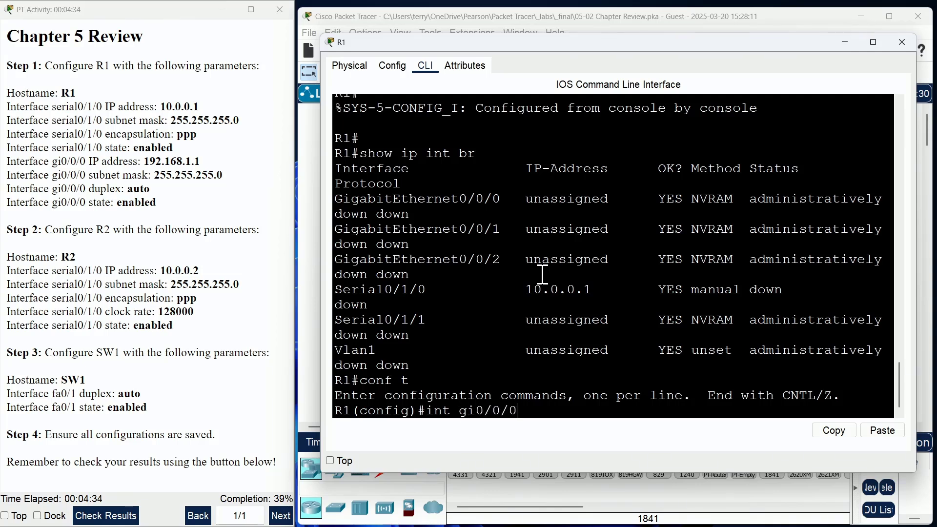
text(ip)
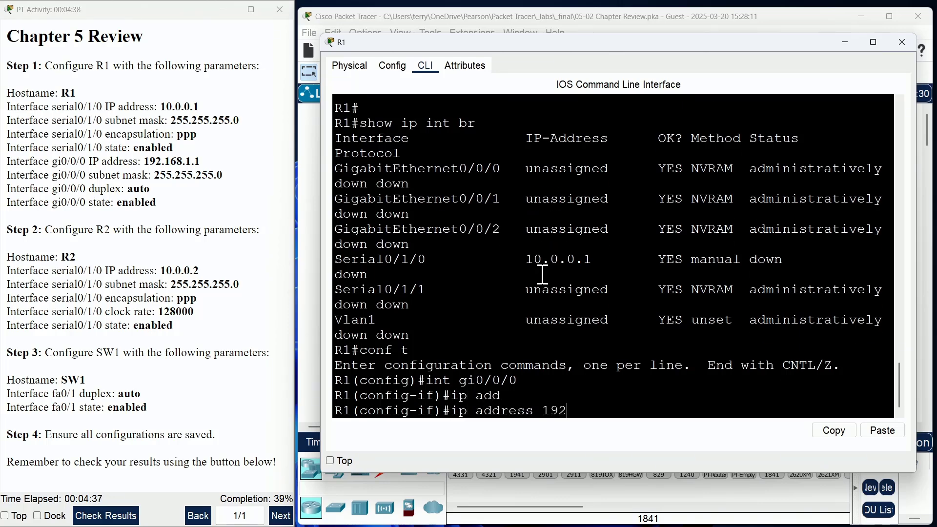
text(.168.1.1)
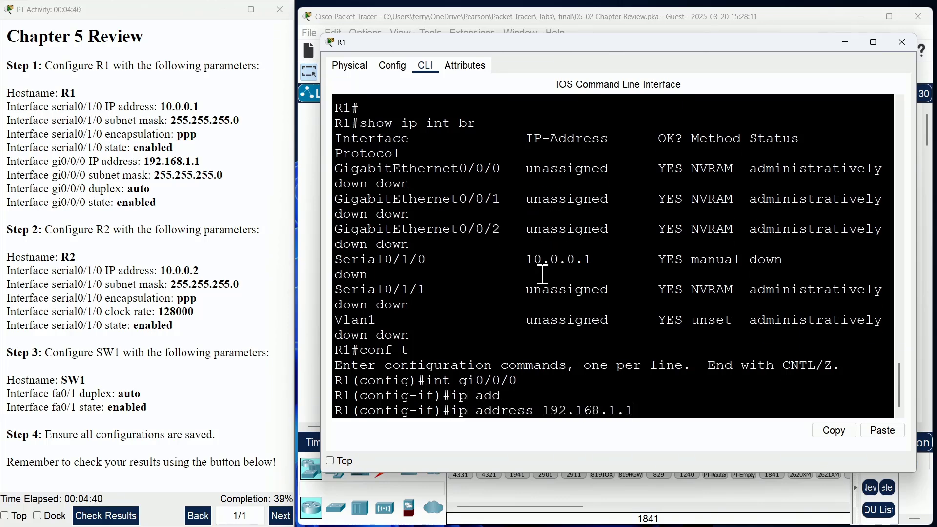
text(255.255.25)
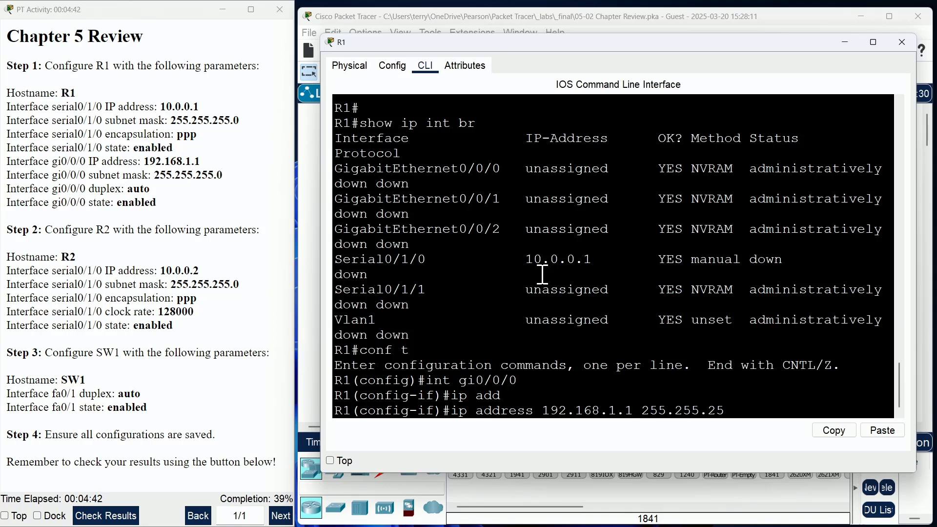
key(Return)
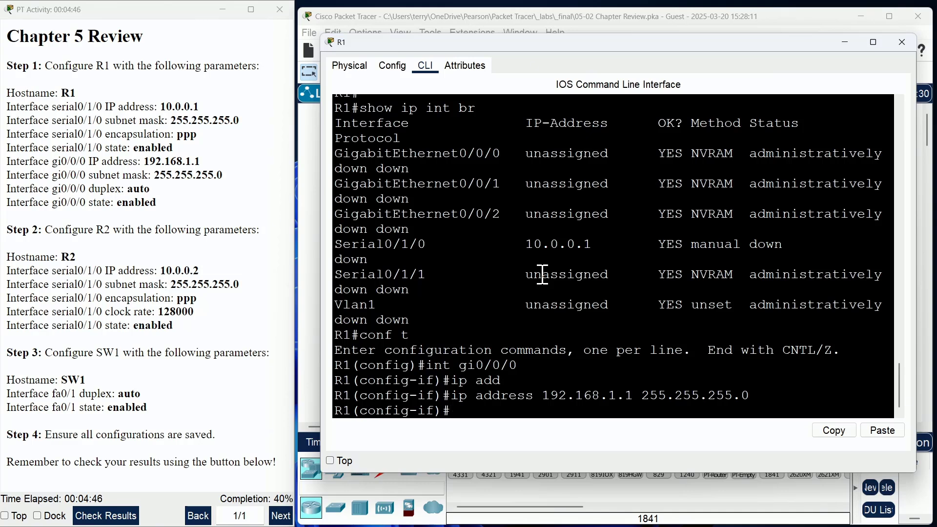
Set gi0/0/0 duplex to auto, bring it up, and exit configuration mode.
text(d)
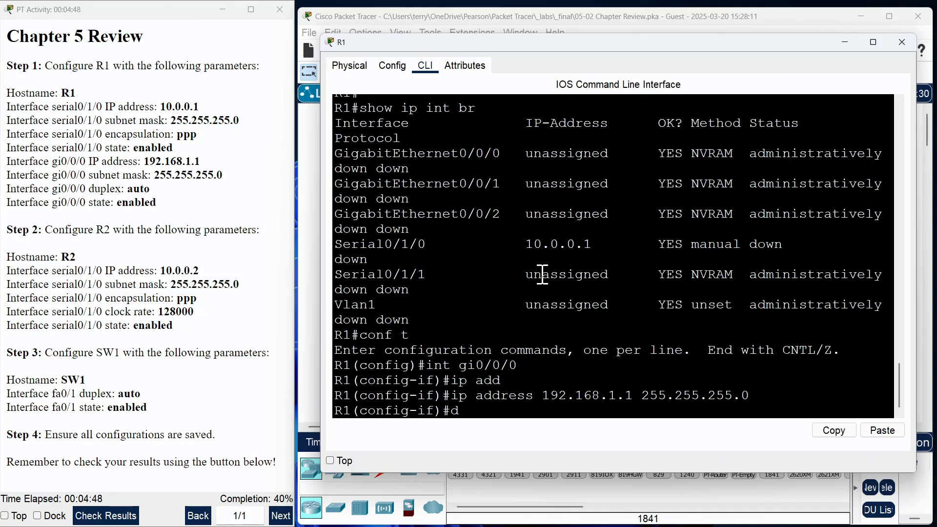
text(uplex aiu)
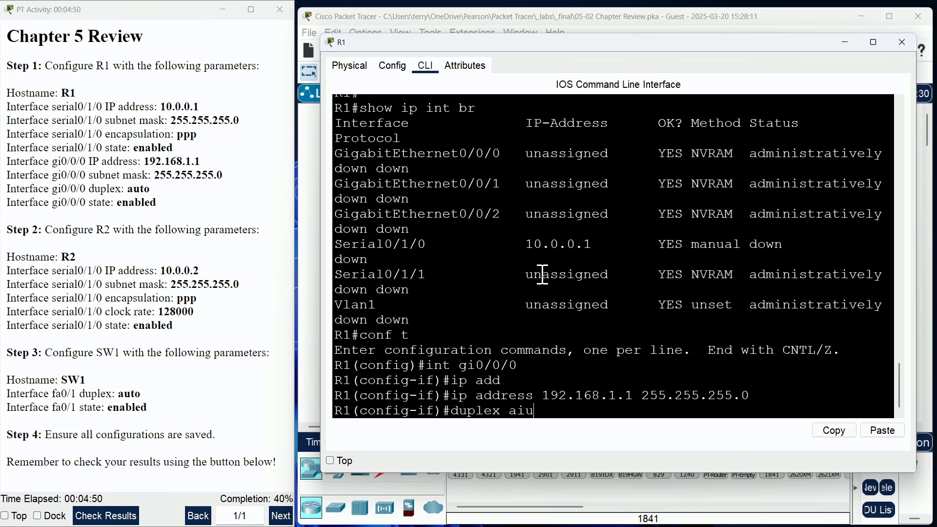
key(BackSpace)
text(to)
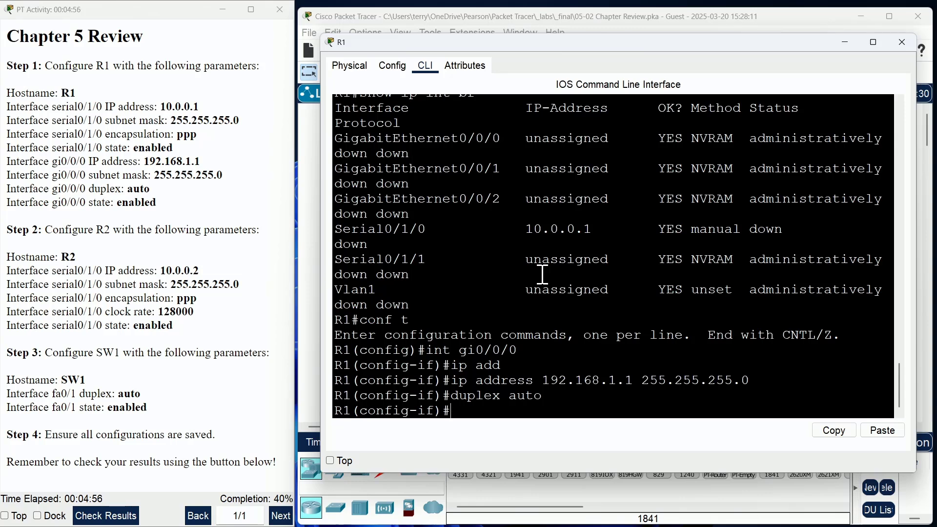
text(no shut)
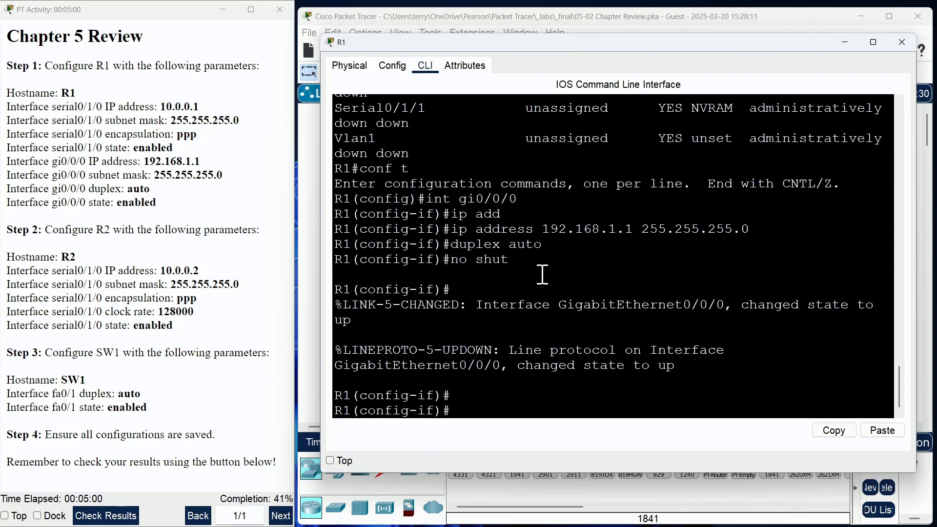
text(end)
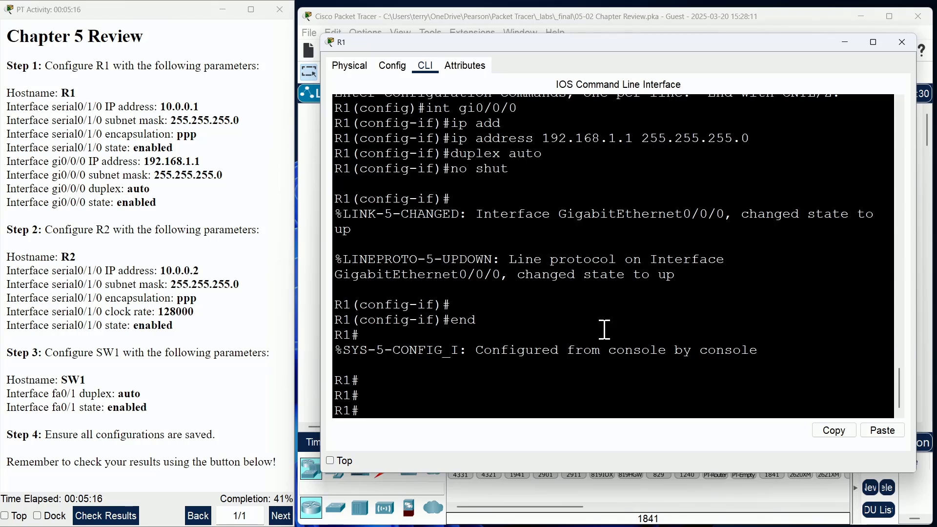
mouse_move(550, 344)
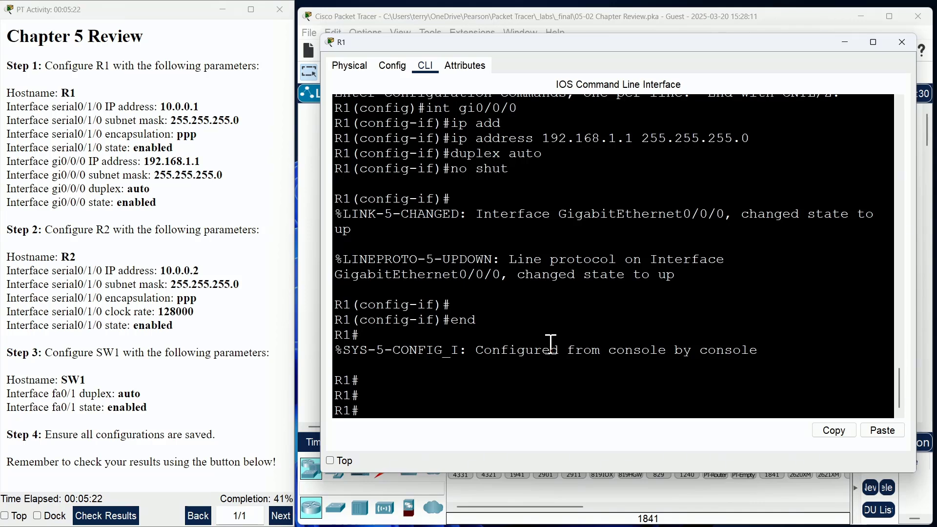
mouse_move(460, 373)
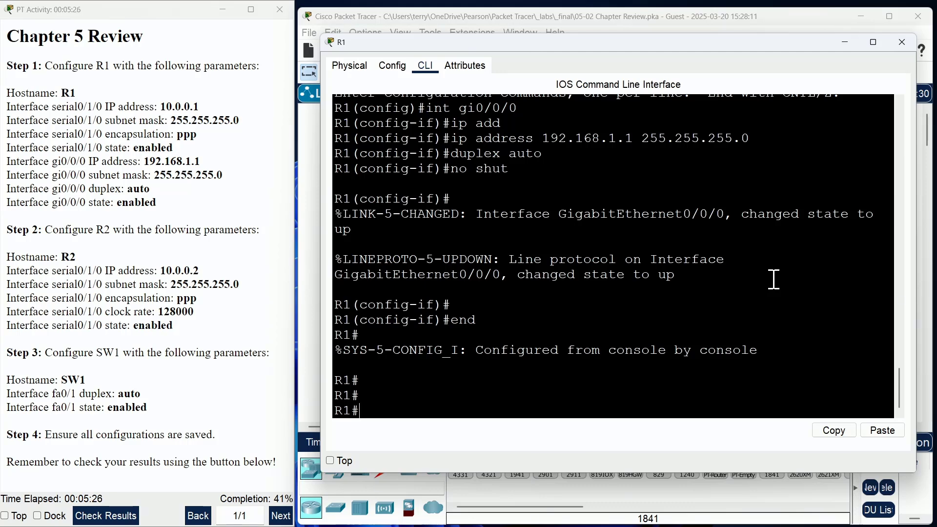
mouse_move(49, 434)
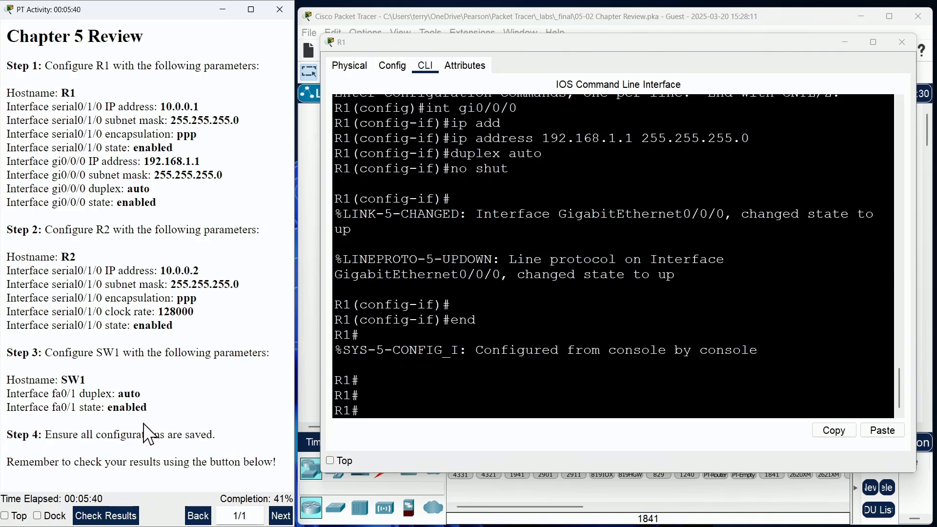
mouse_move(224, 442)
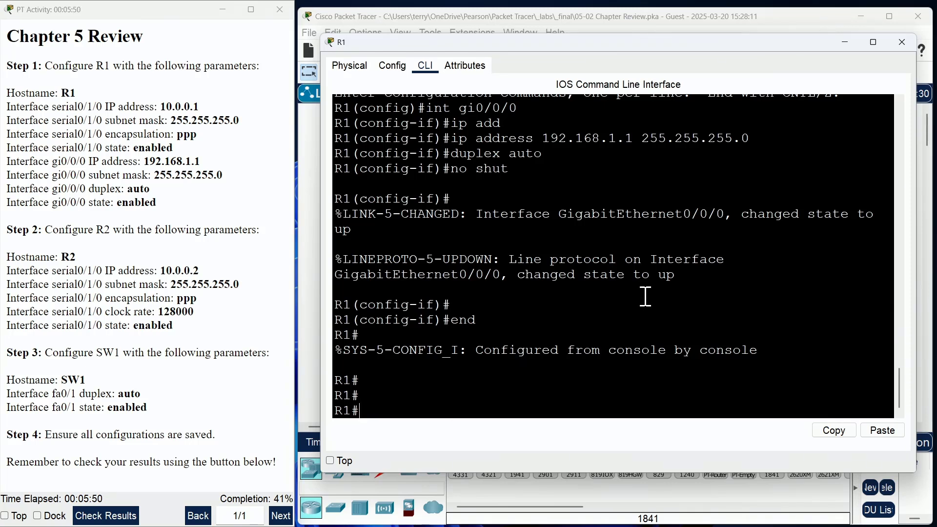
Run 'wr' at the R1# prompt to write the running configuration.
text(wr)
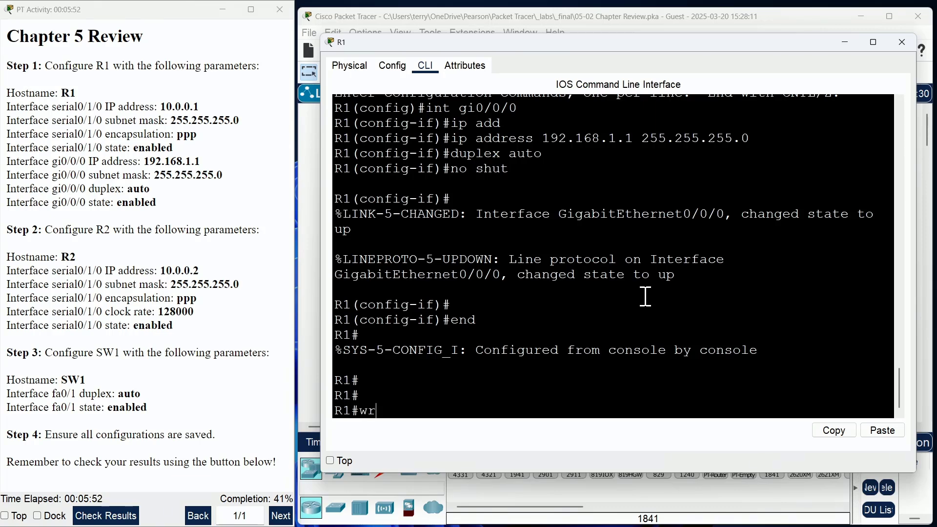
key(enter)
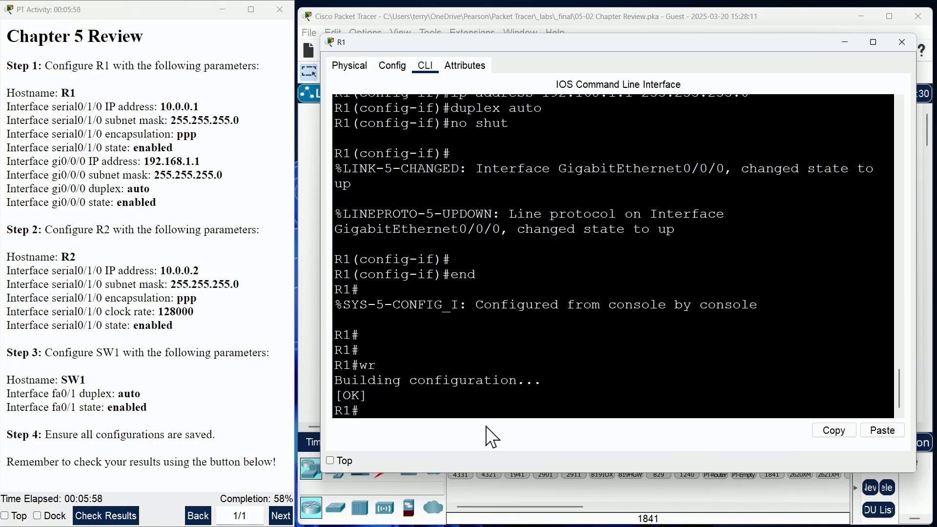
mouse_move(96, 287)
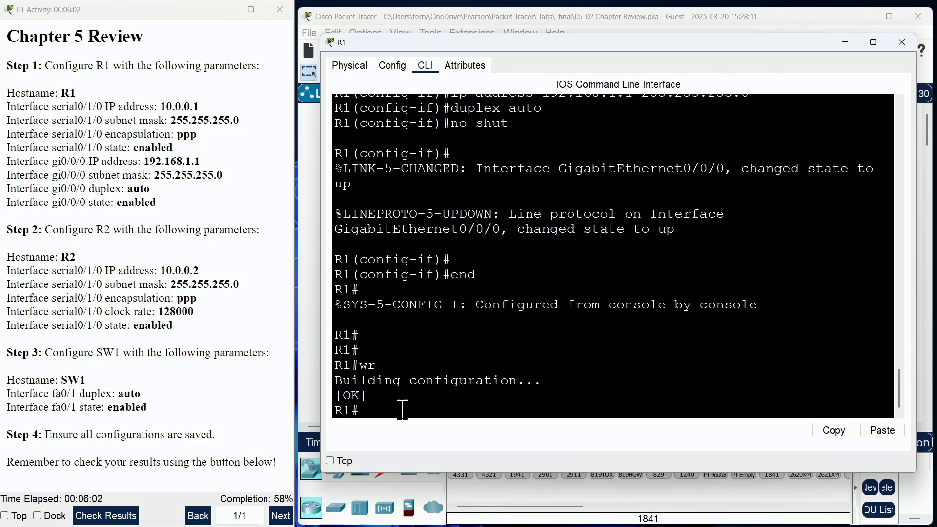
Close R1's window, set the second router's hostname to R2, and select Serial0/1/0.
click(901, 42)
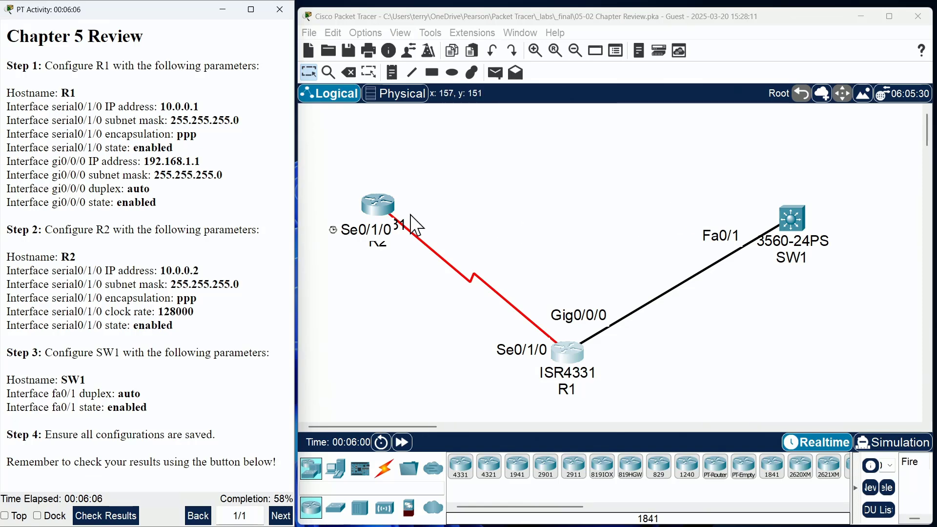
mouse_move(379, 214)
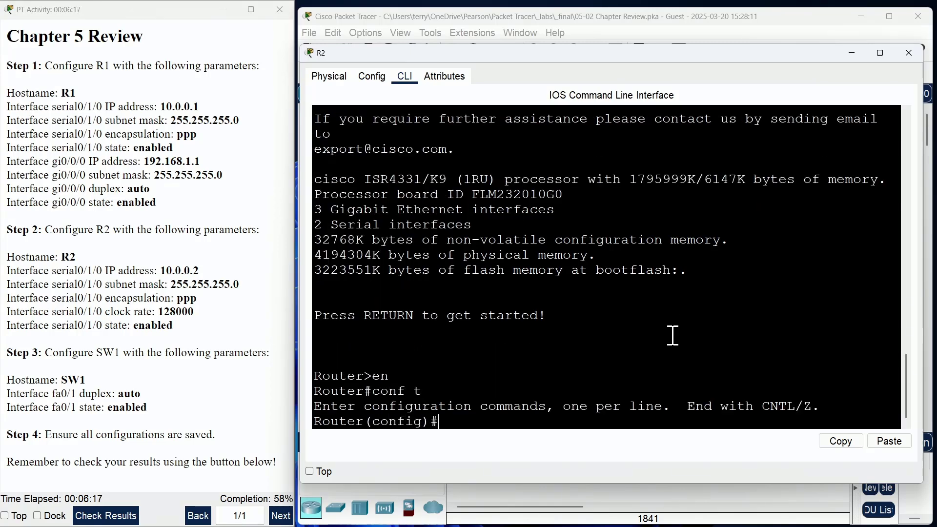
text(host R2)
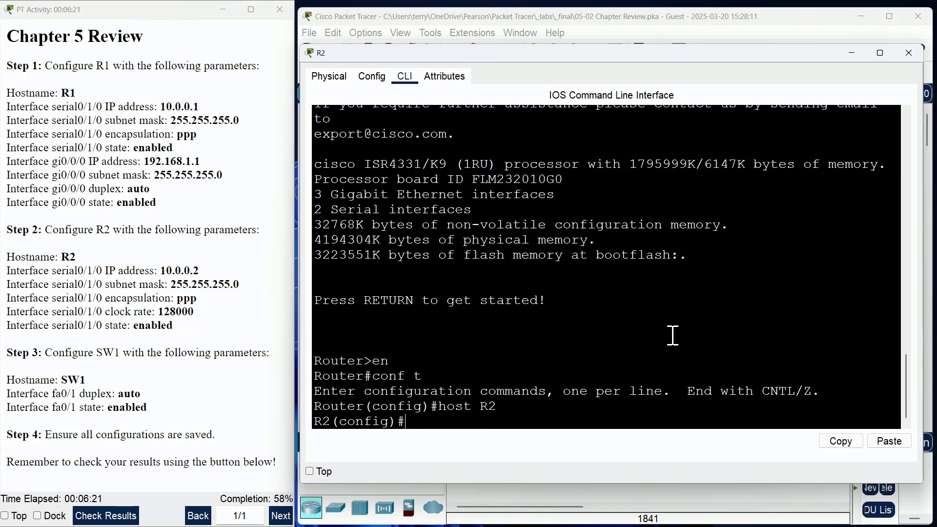
text(int s0)
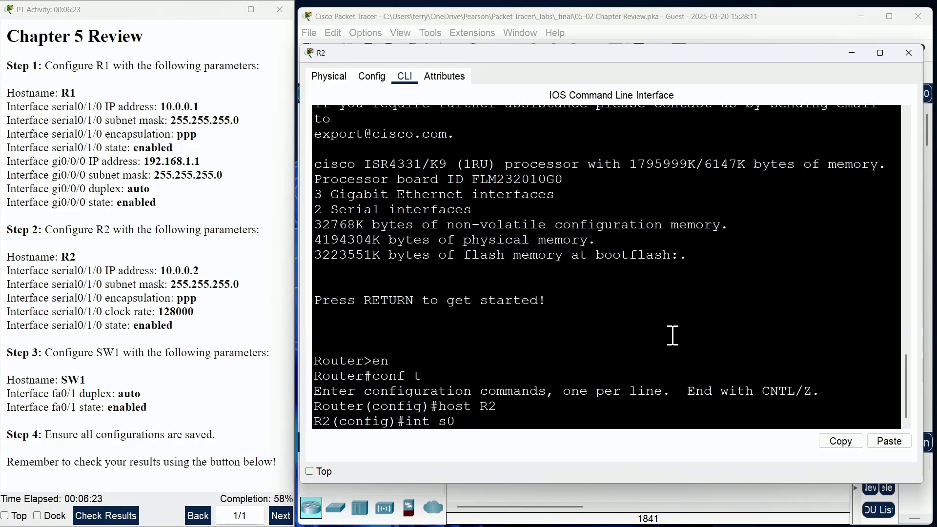
text(/1/)
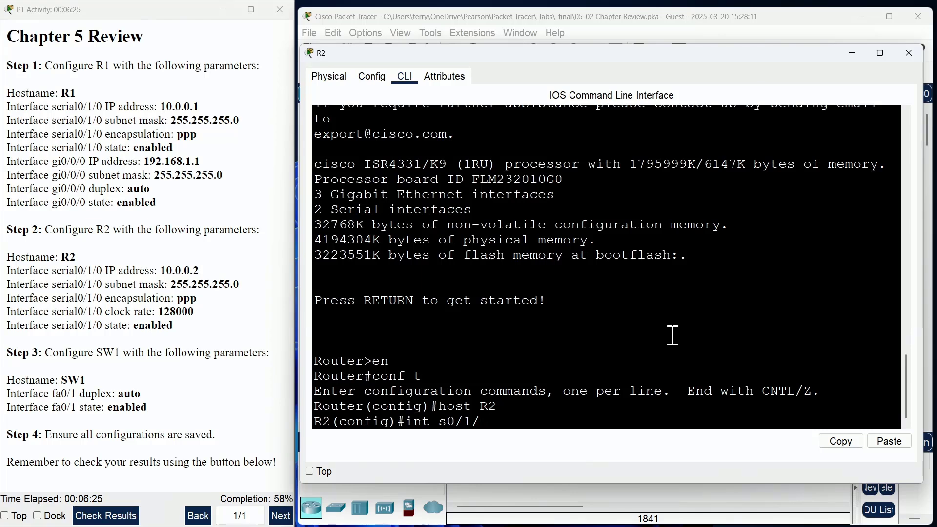
Give R2's Serial0/1/0 address 10.0.0.2 255.255.255.0 with PPP encapsulation.
text(ip)
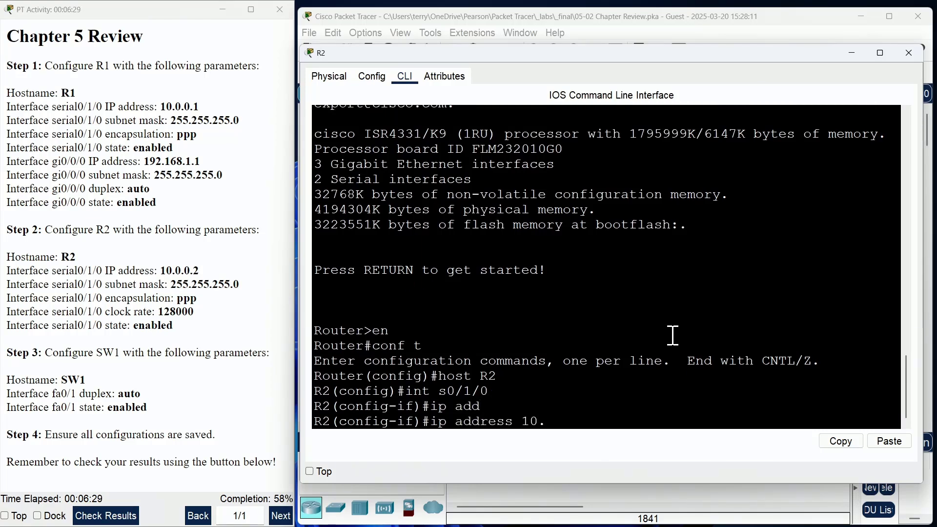
text(0.0.2)
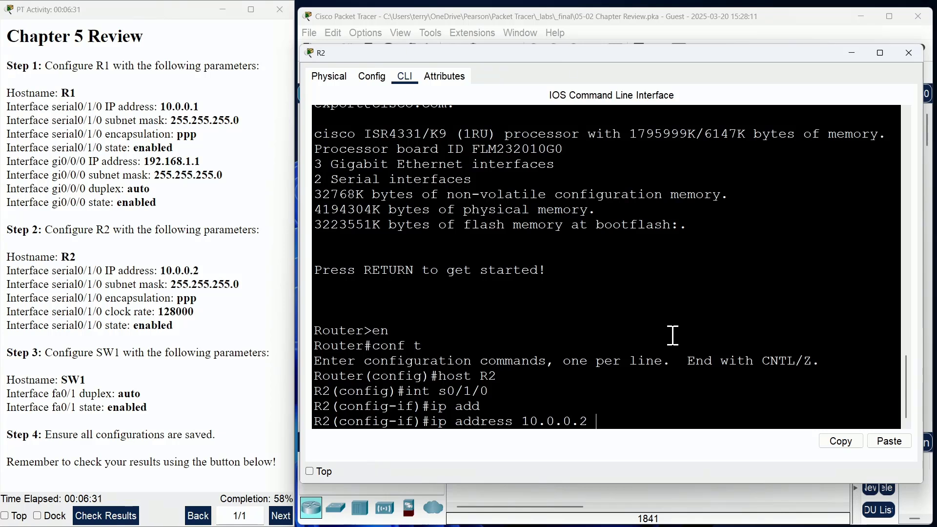
text(255.255.255.0)
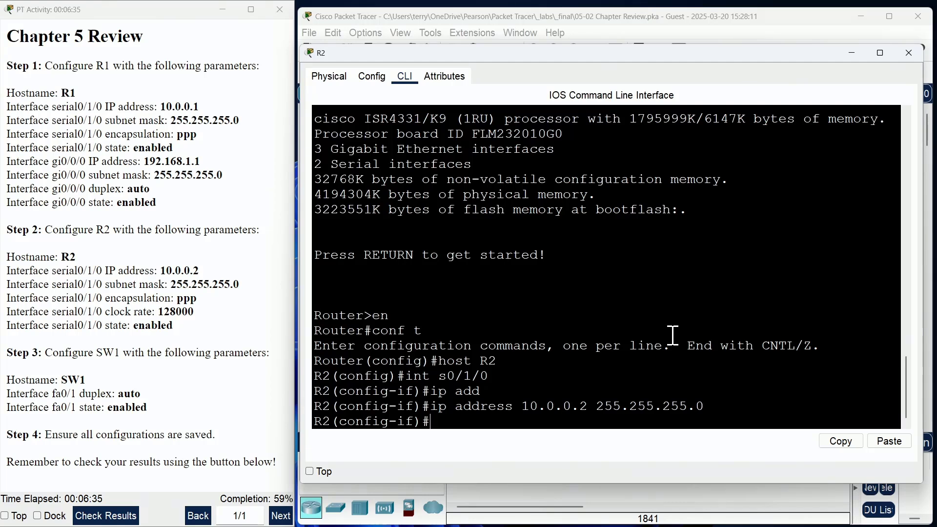
text(encap ppp)
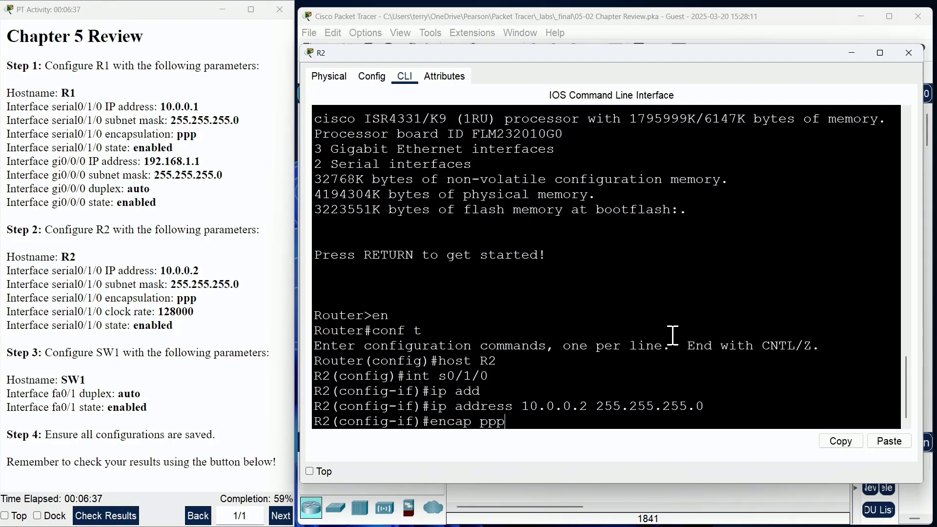
key(enter)
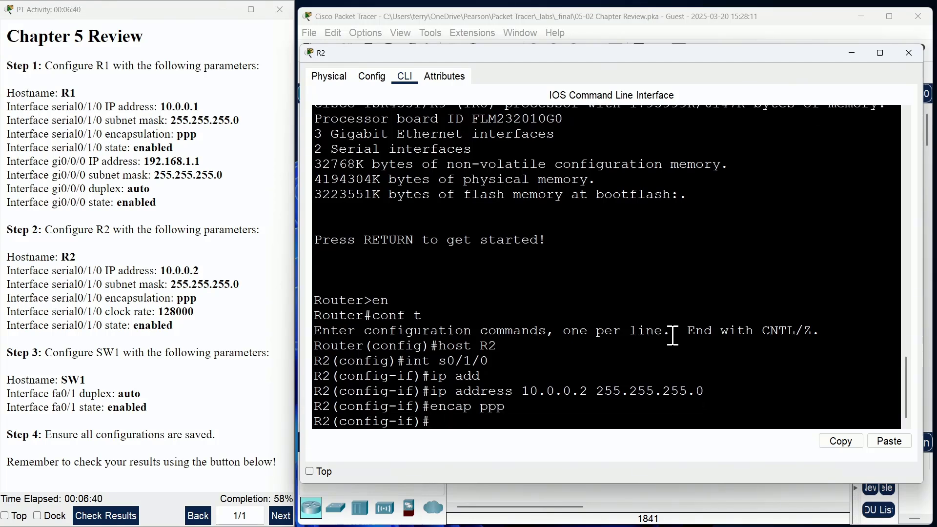
text(clock rate)
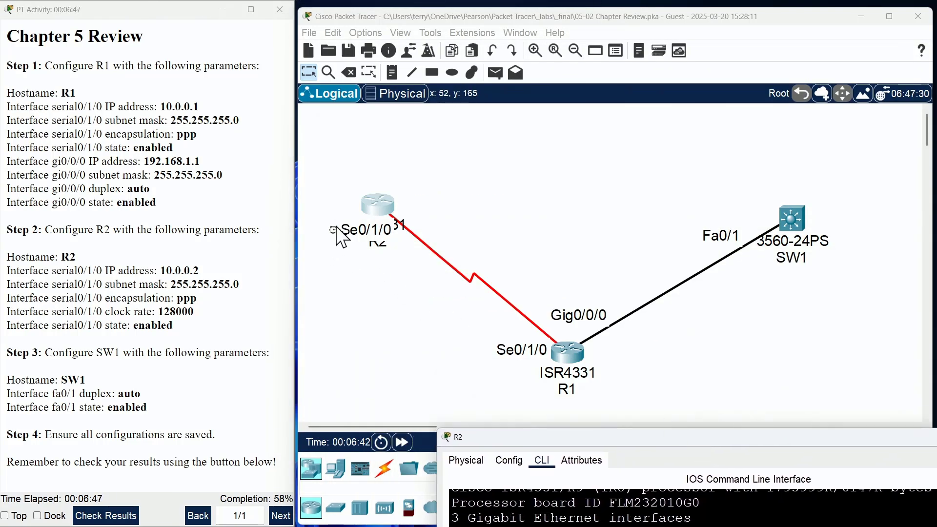
mouse_move(660, 454)
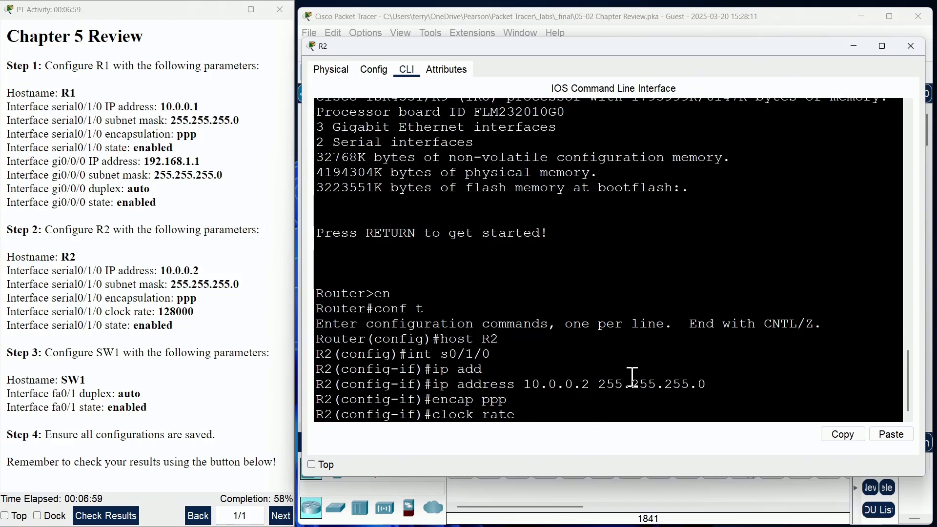
Set R2's Serial0/1/0 clock rate to 128000, enable it, and save with wr.
text(12)
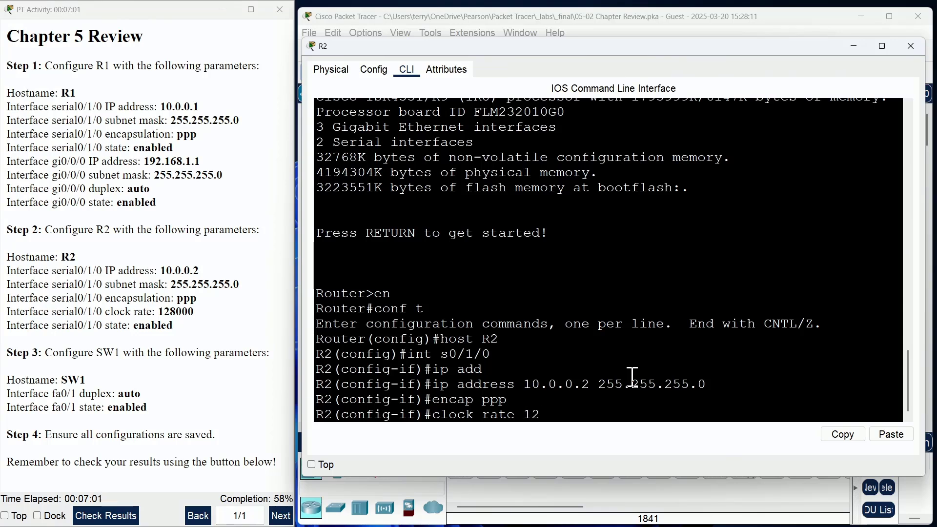
text(8000)
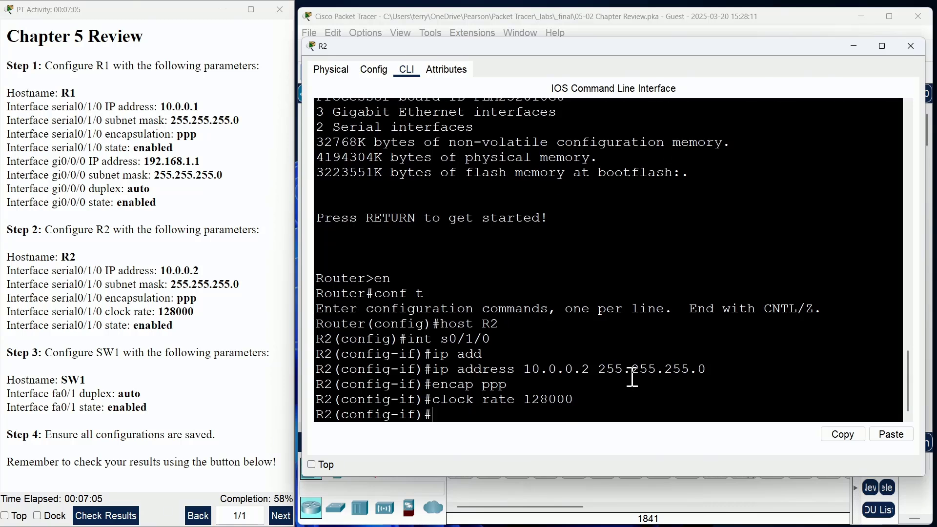
mouse_move(645, 338)
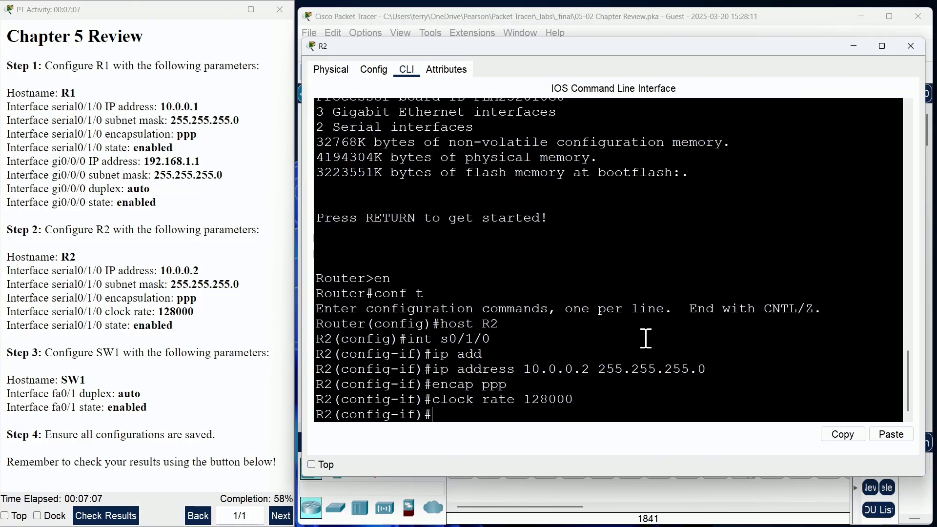
text(no shut)
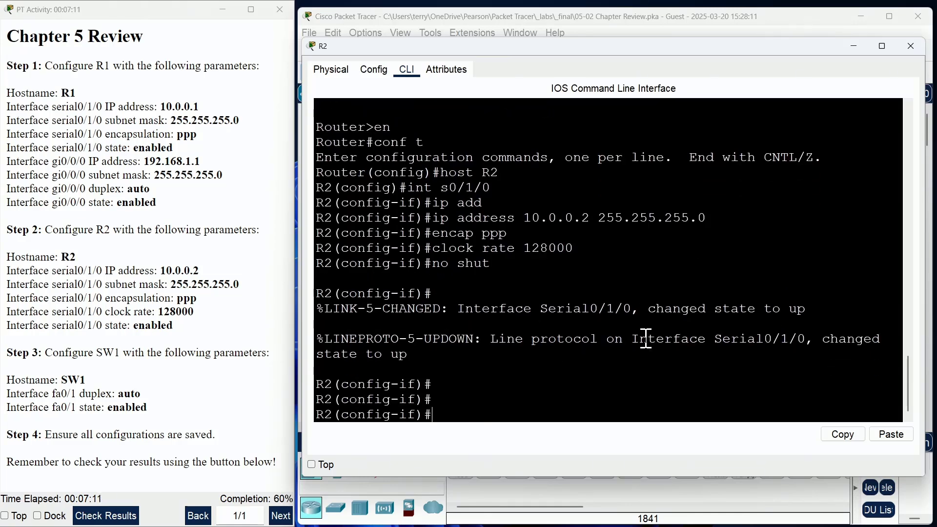
mouse_move(552, 329)
text(end)
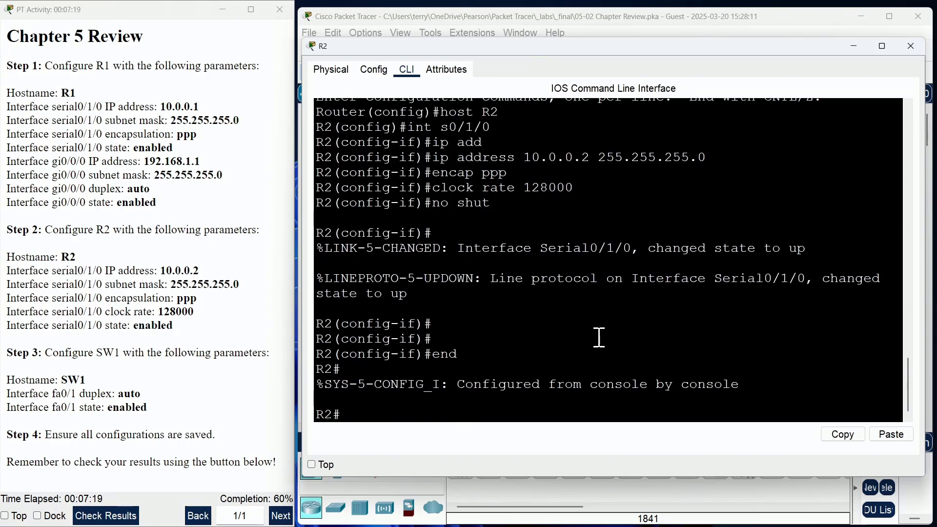
text(wr)
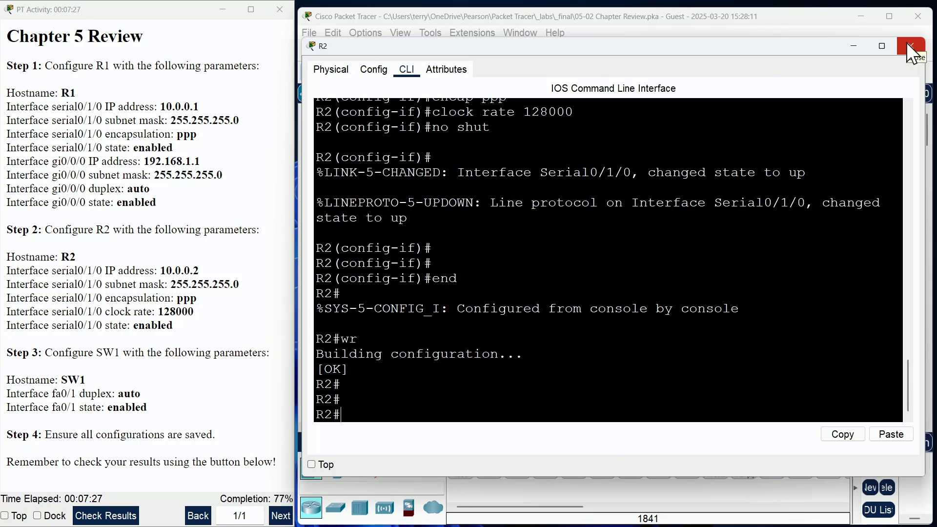
click(910, 47)
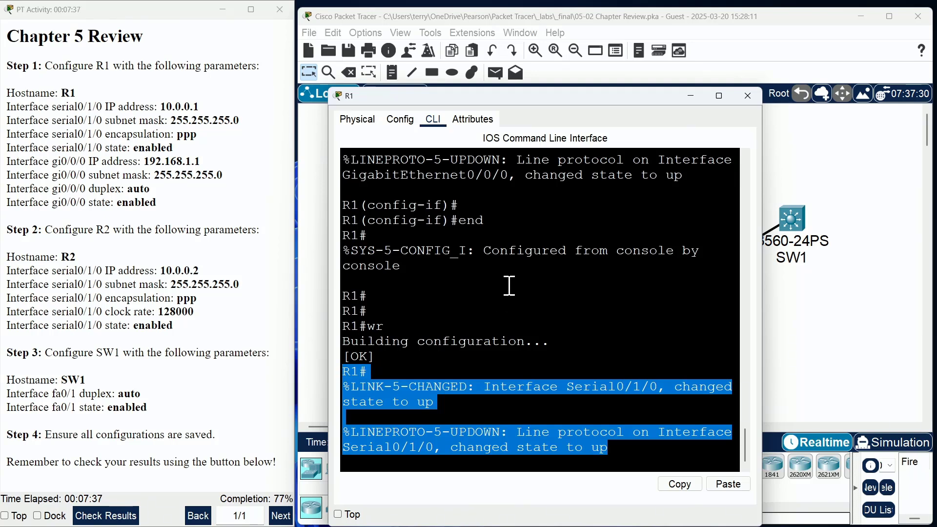
click(746, 96)
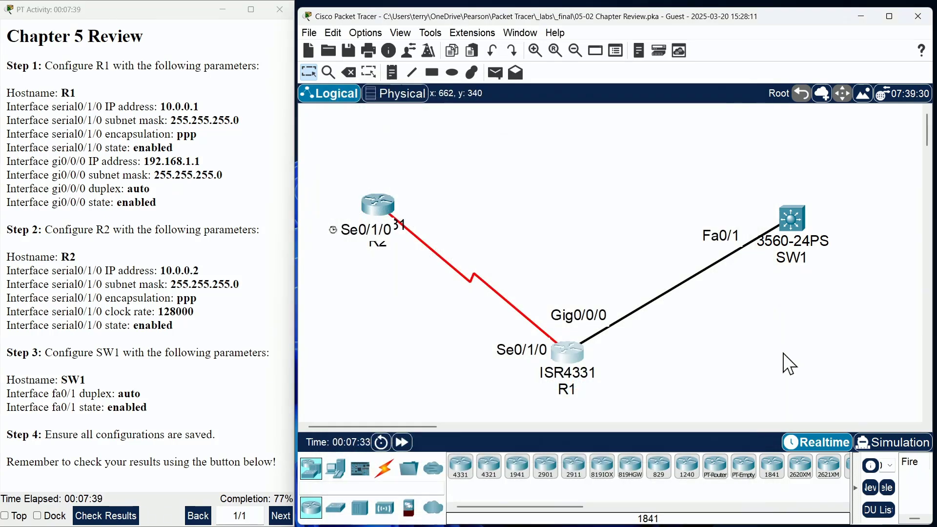
mouse_move(508, 387)
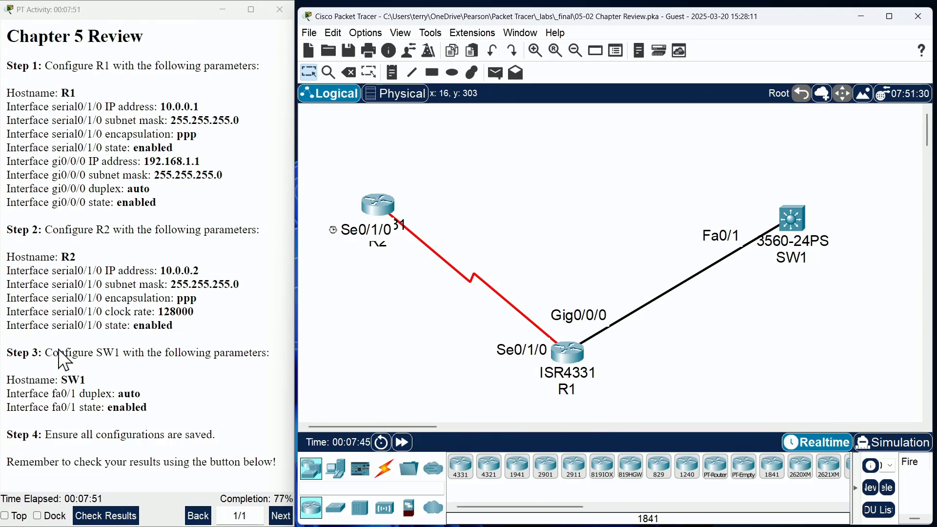
mouse_move(96, 389)
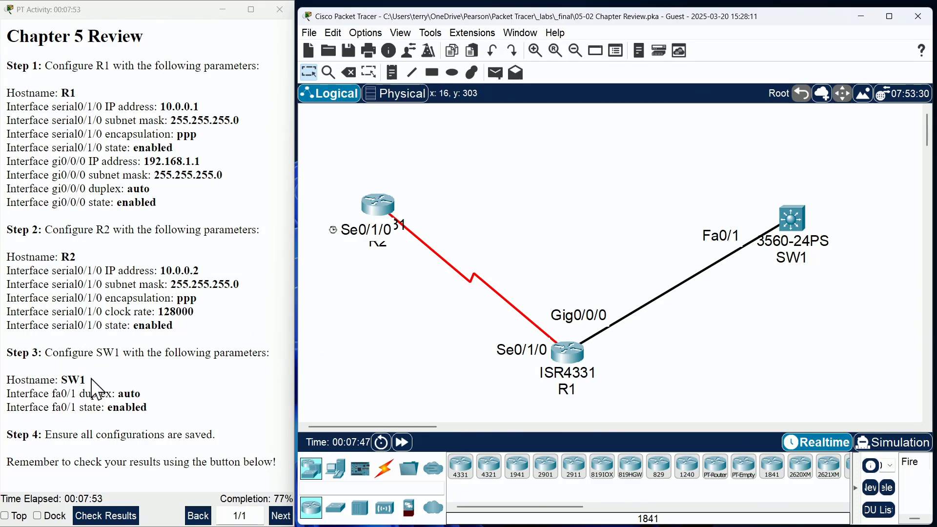
mouse_move(801, 230)
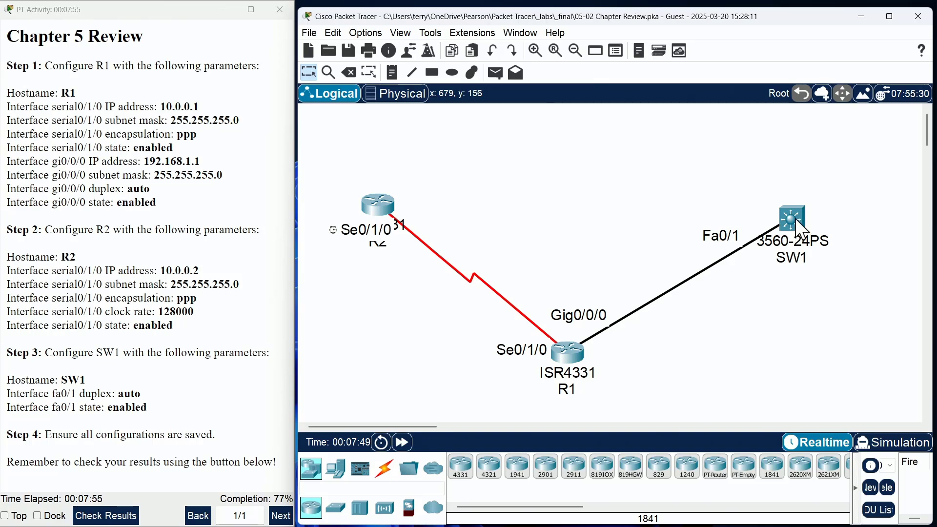
Open SW1's CLI, set hostname SW1, and select interface fa0/1.
click(790, 219)
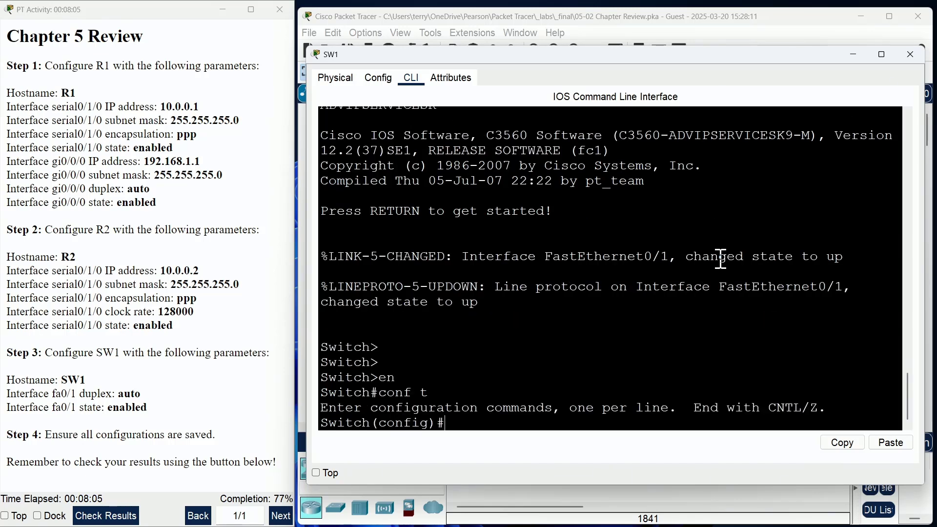
text(hostname)
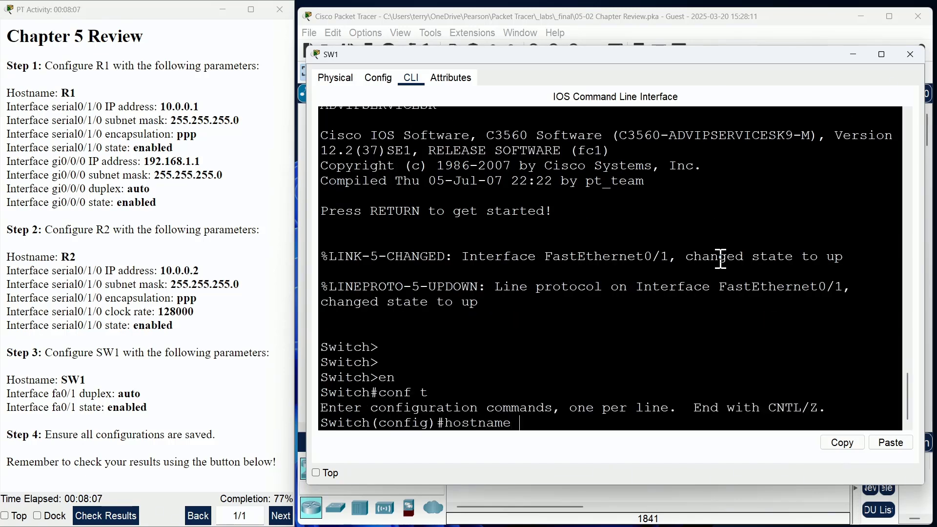
text(SW1)
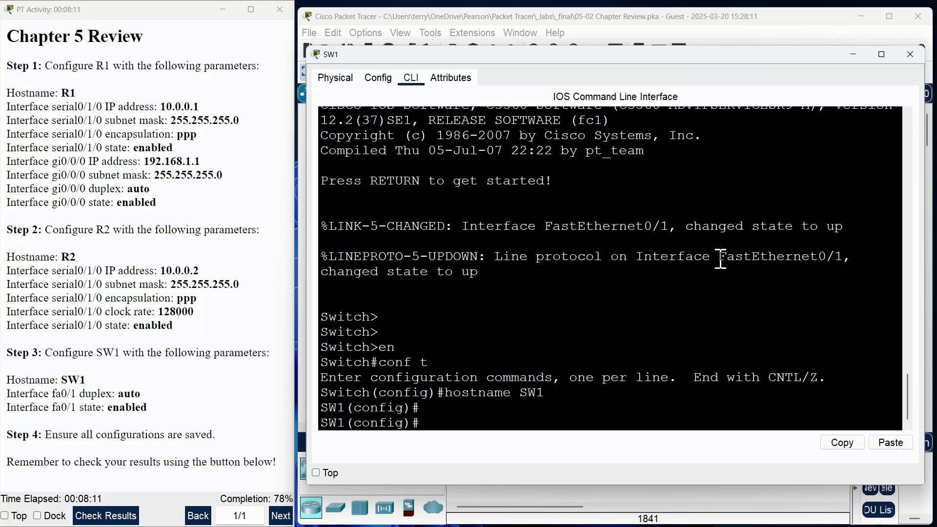
text(int fa0/1)
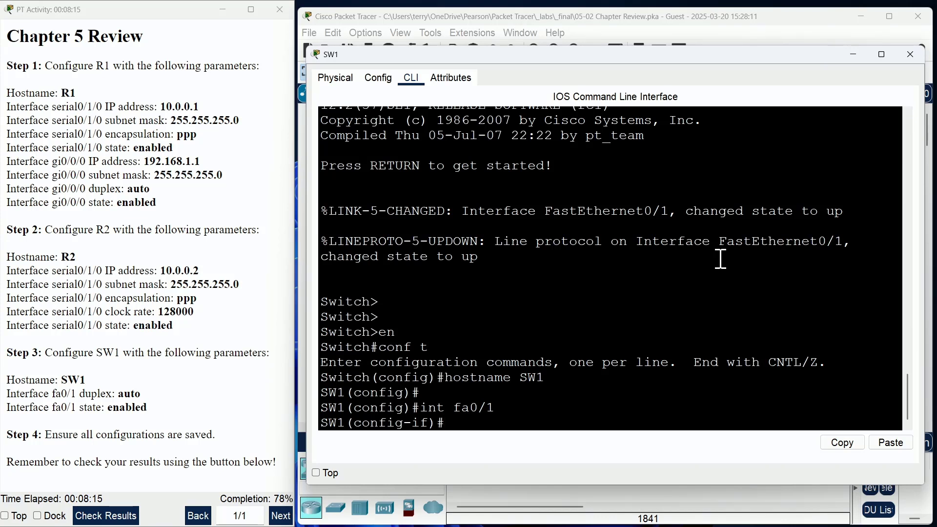
Set fa0/1 to auto duplex, enable it, and save SW1's configuration with wr.
text(duplex auto)
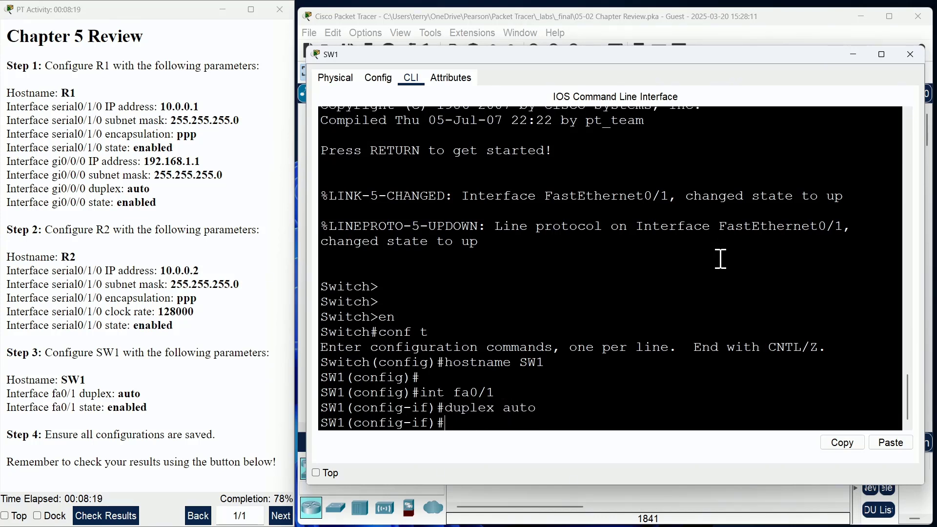
text(no)
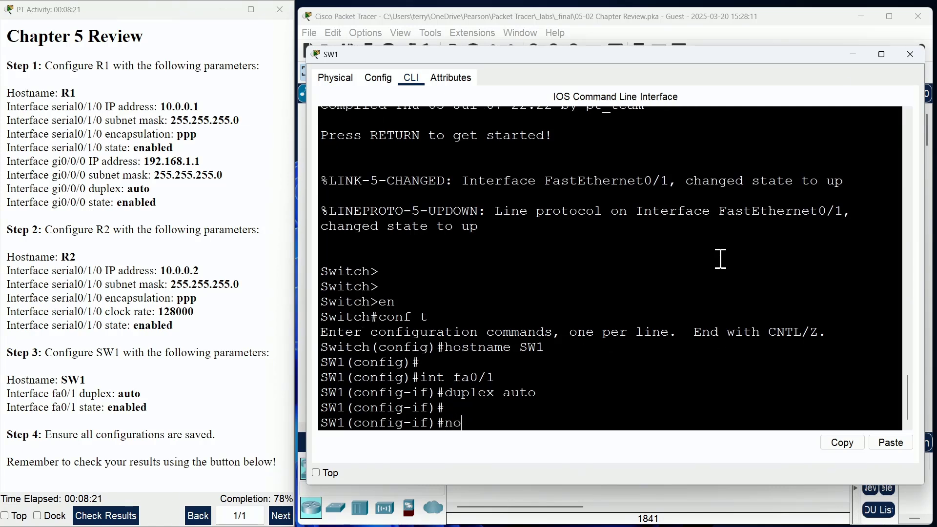
text(shut)
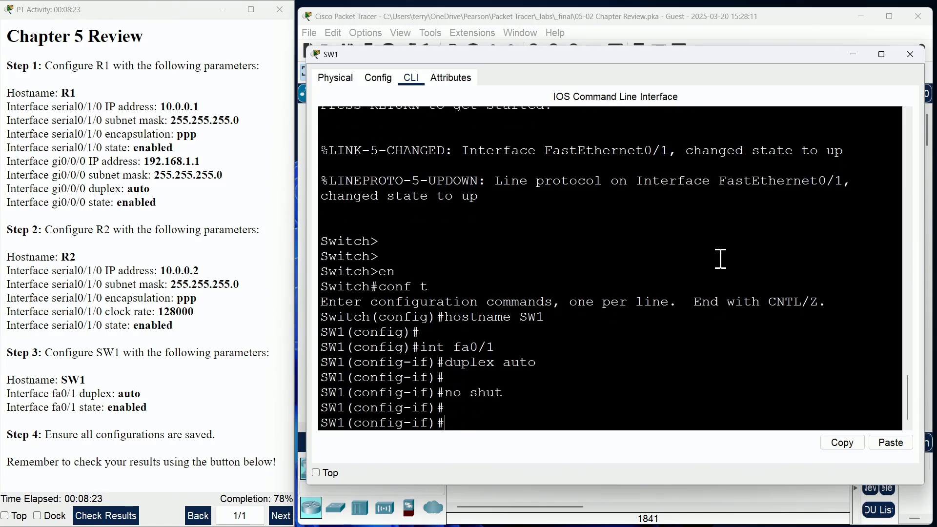
text(end)
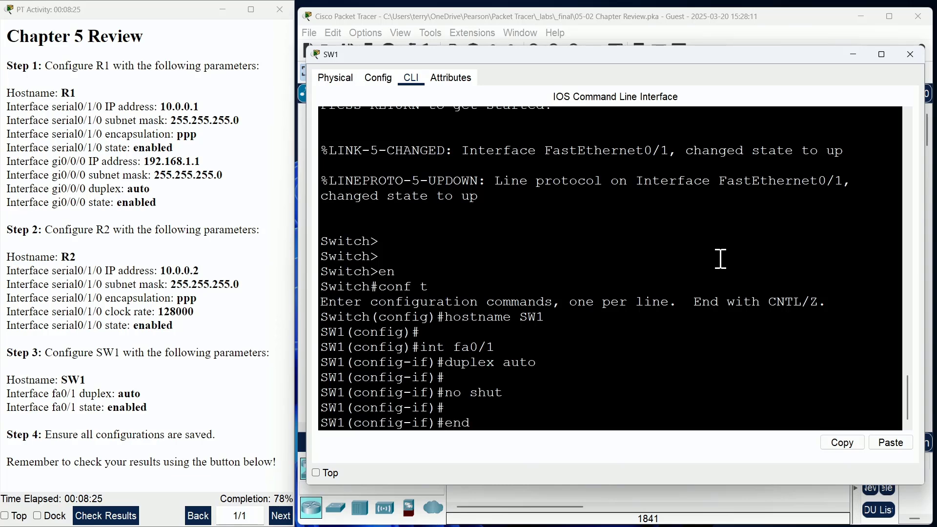
text(wr)
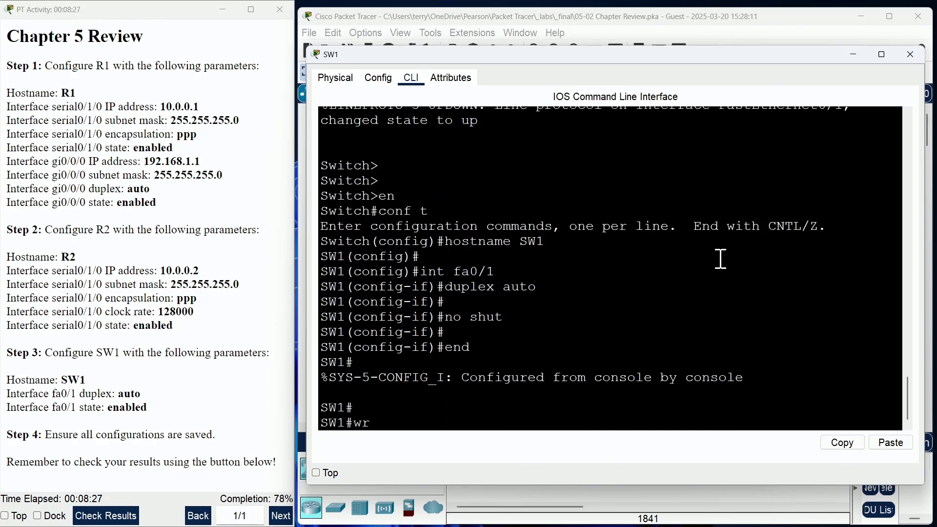
key(enter)
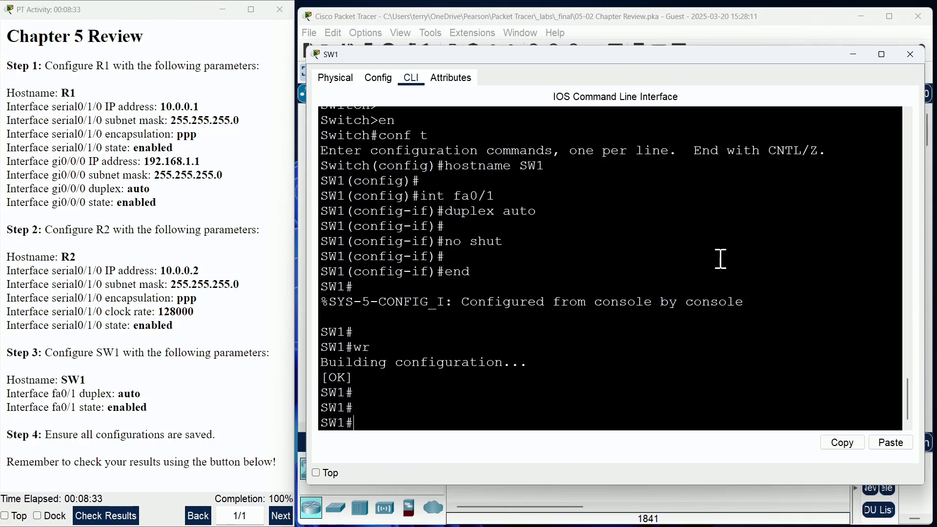
mouse_move(802, 120)
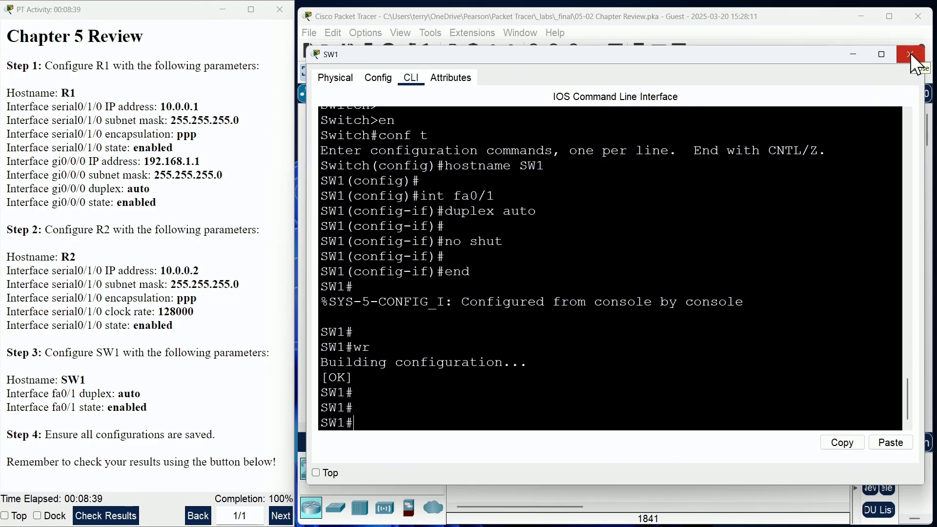
Close the SW1 device window to return to the R1–R2–SW1 topology.
click(910, 53)
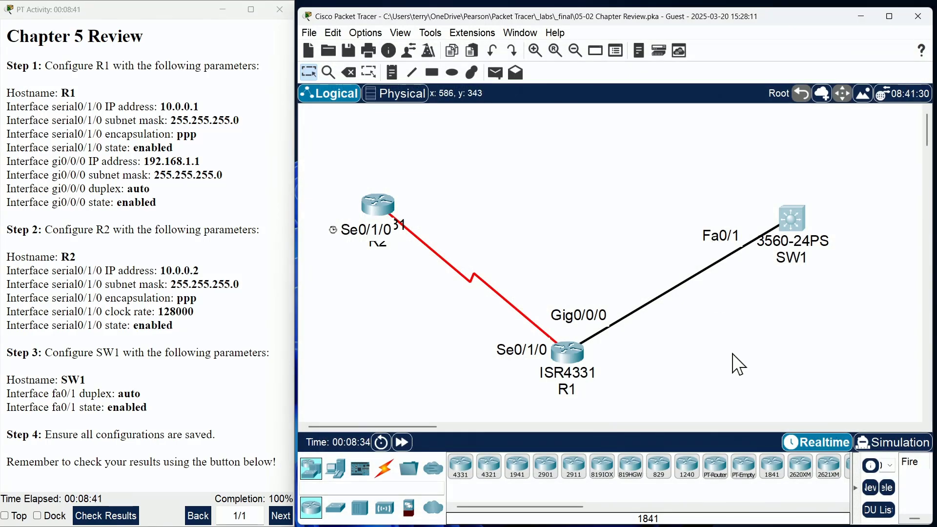
mouse_move(725, 219)
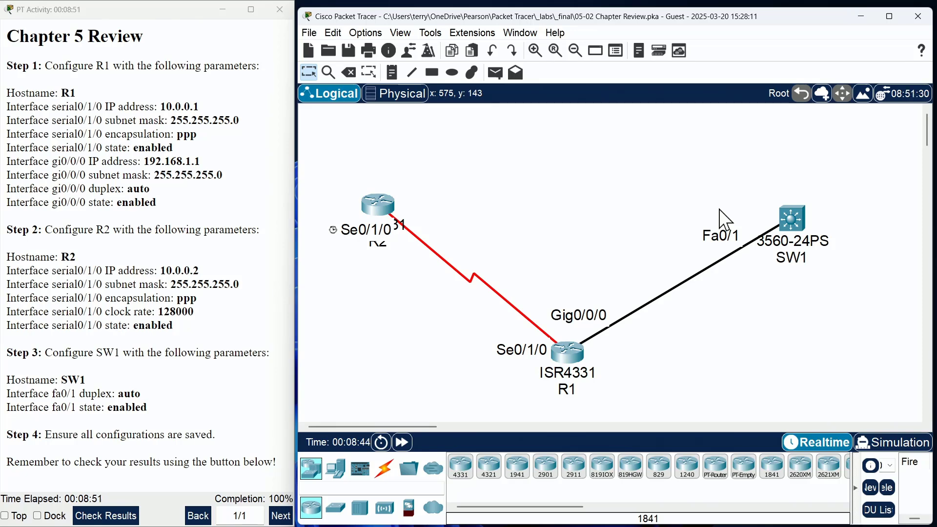
mouse_move(628, 415)
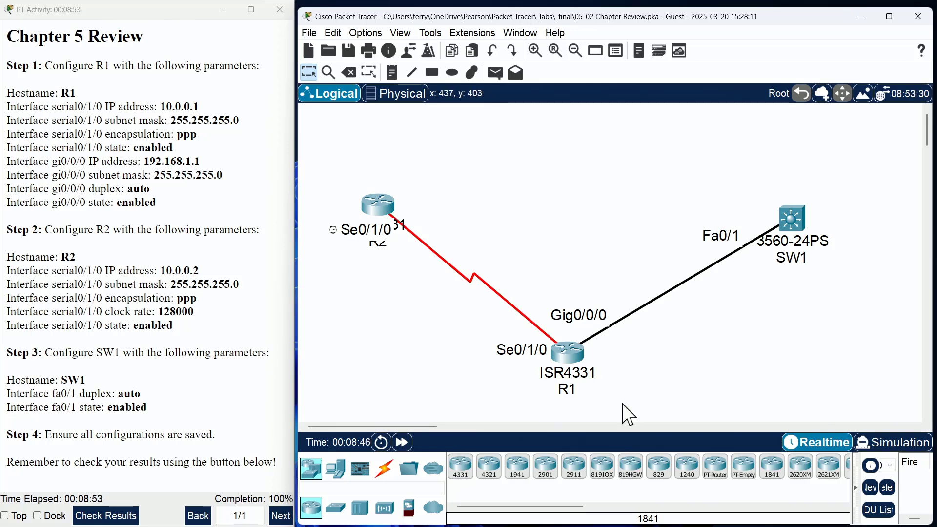
mouse_move(565, 365)
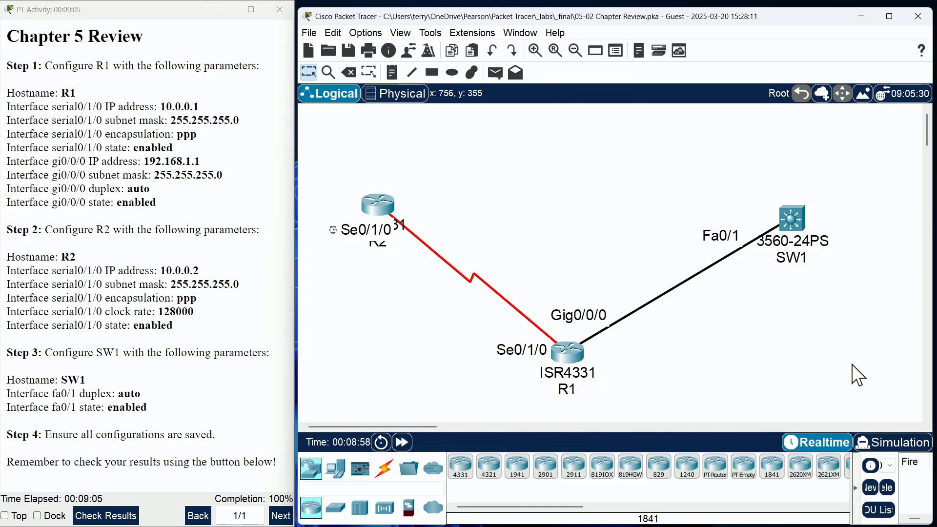
mouse_move(439, 315)
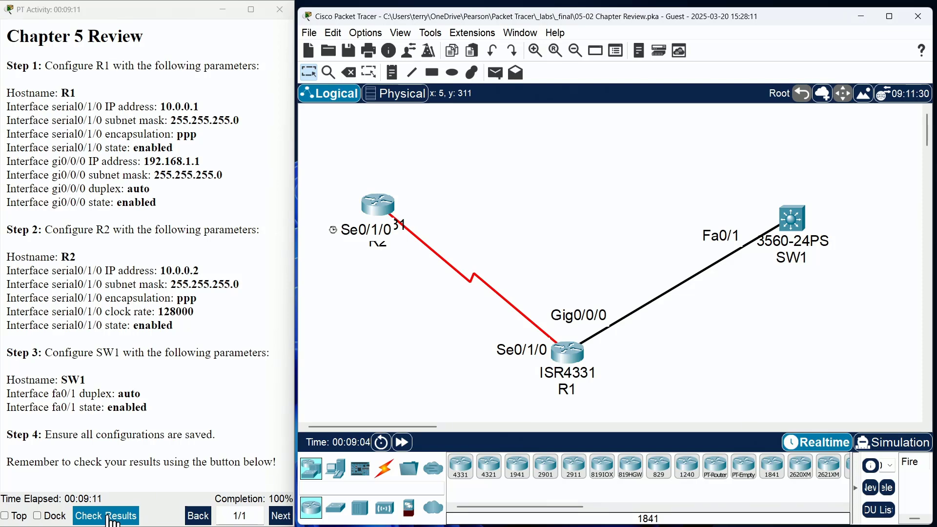
Maximize the Check Results window, confirm all Assessment Items correct, and return to Overall Feedback.
click(106, 515)
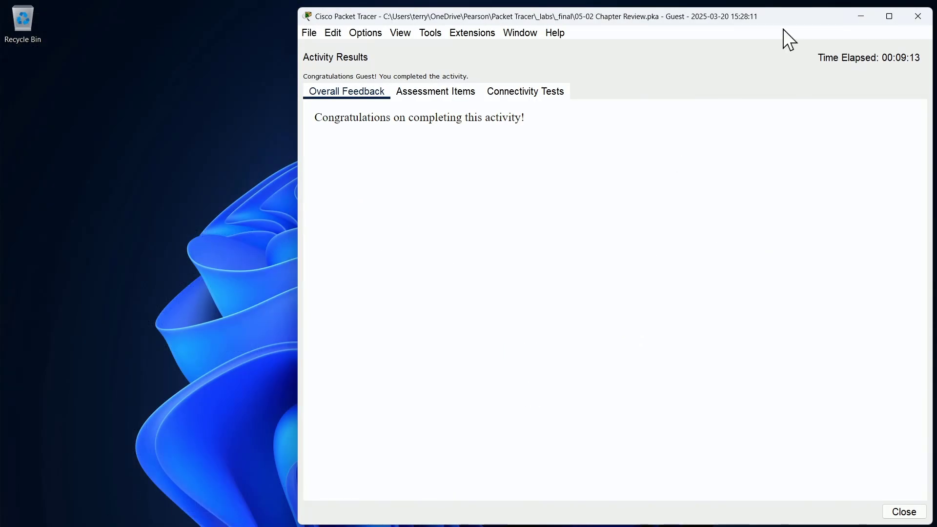
click(889, 16)
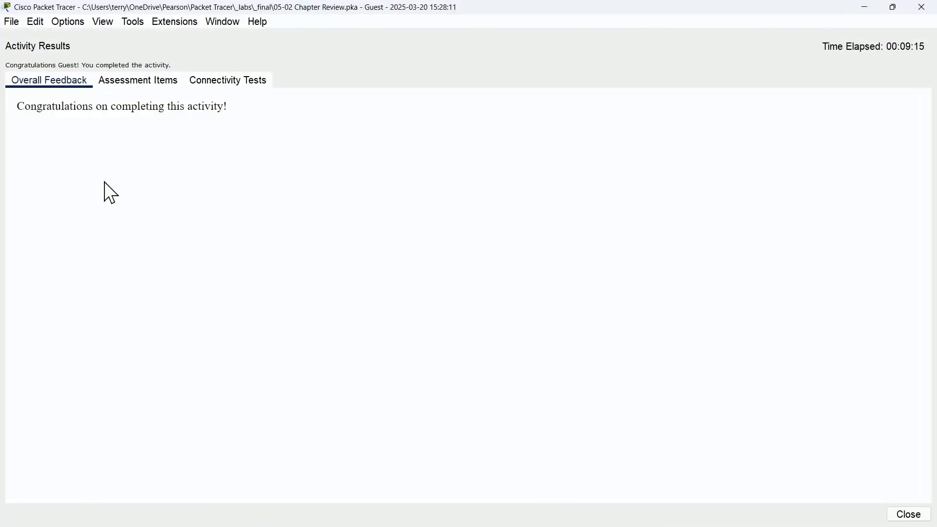
click(137, 80)
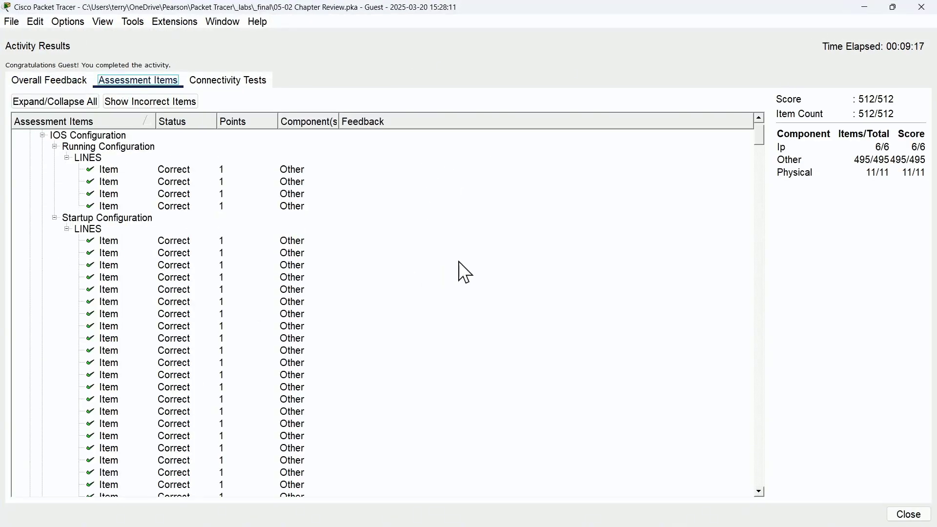
scroll(down, 3)
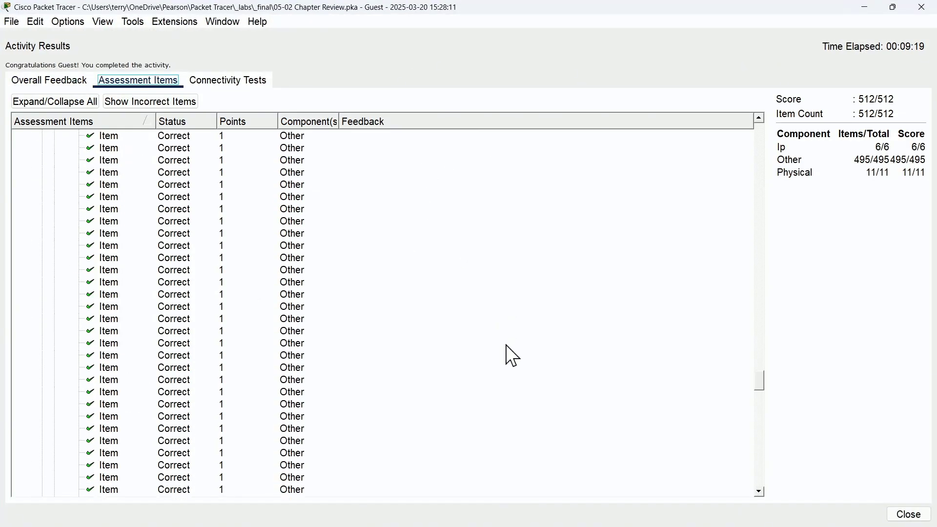
click(54, 101)
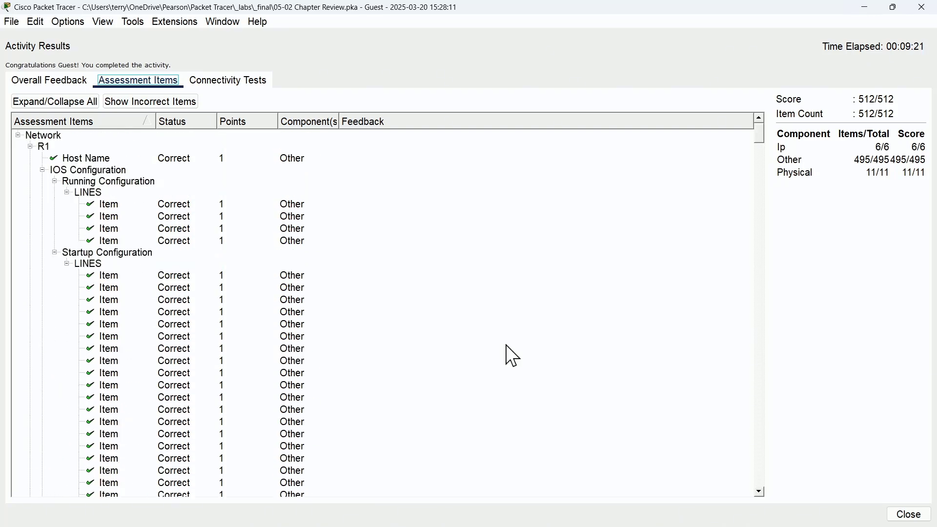
click(49, 80)
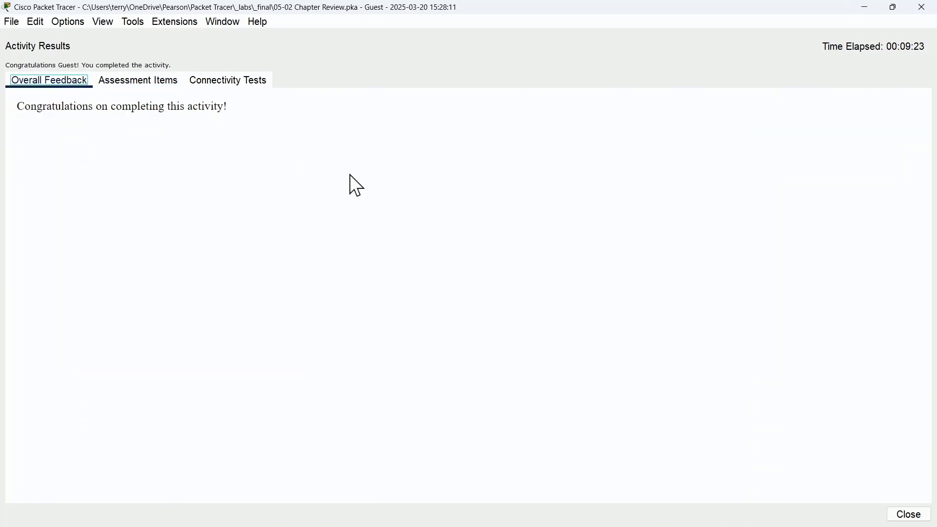
mouse_move(472, 250)
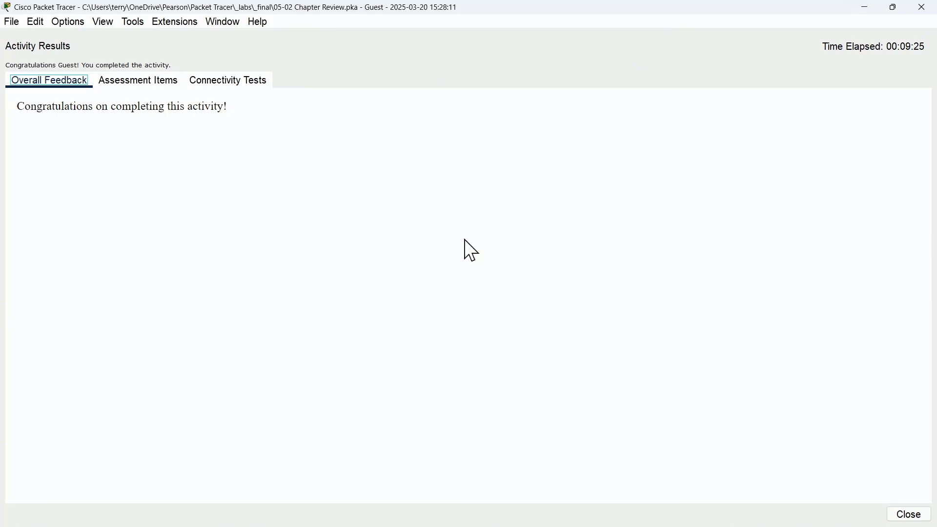